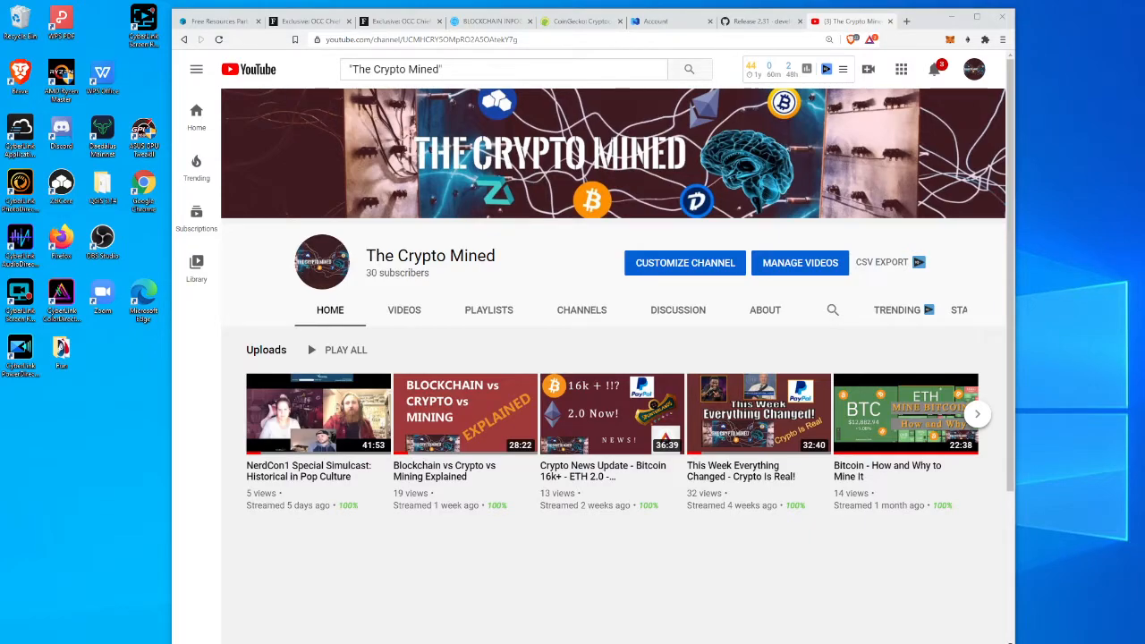
{"action": "mouse_move", "coordinate": [1053, 637]}
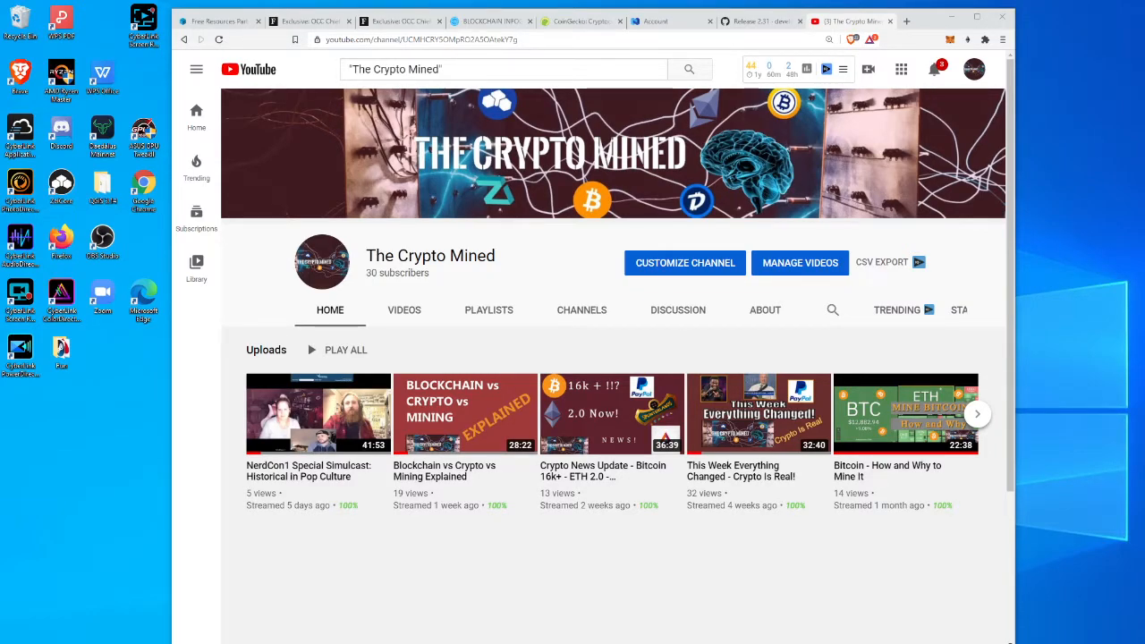
{"action": "mouse_move", "coordinate": [778, 164]}
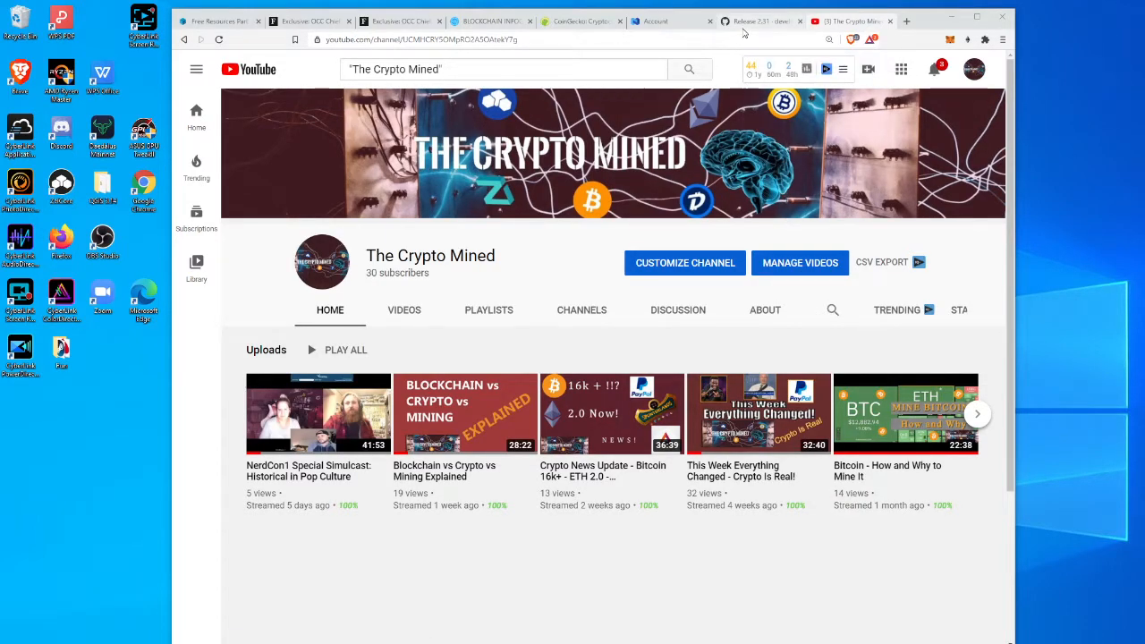
{"action": "mouse_move", "coordinate": [761, 21]}
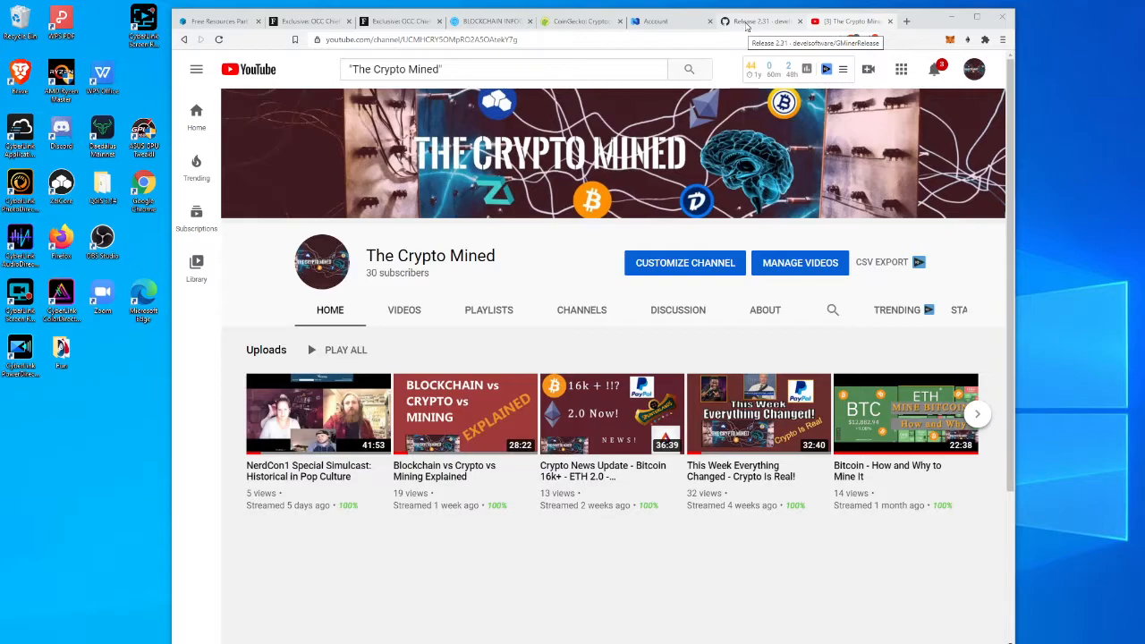
Switch to the 'Release 2.31' tab and scroll down to the Assets list
{"action": "left_click", "coordinate": [756, 21]}
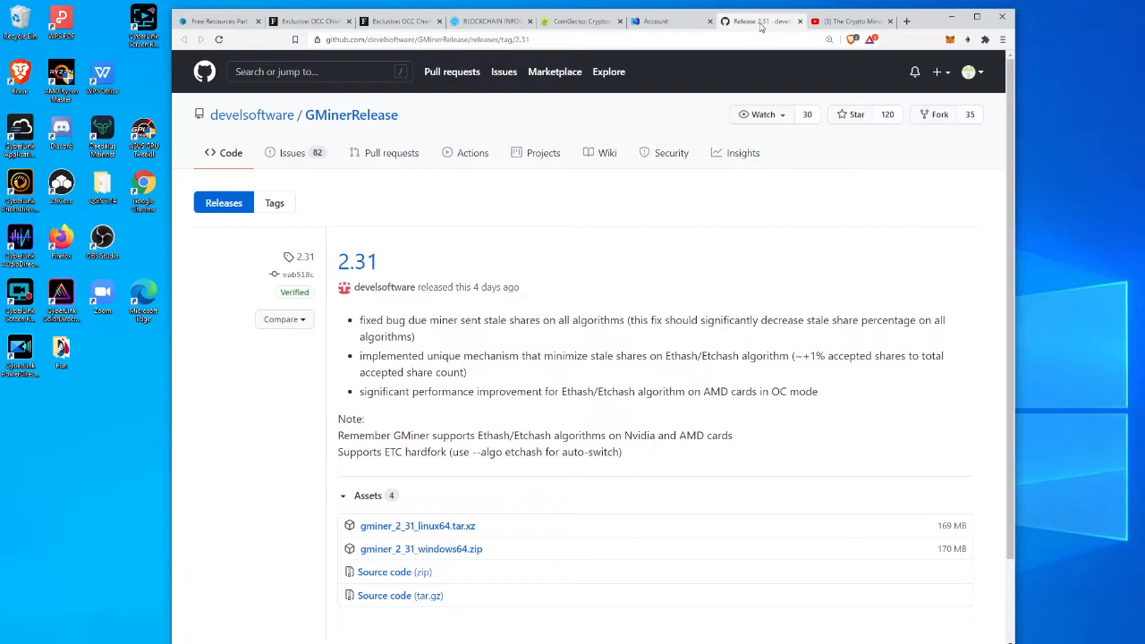
{"action": "mouse_move", "coordinate": [781, 74]}
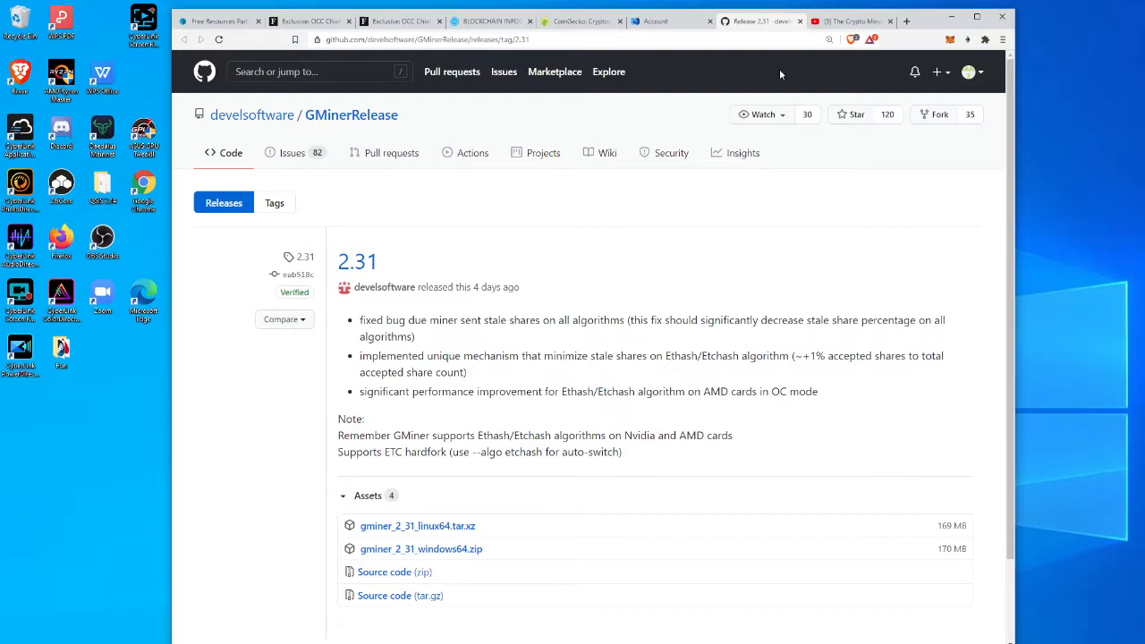
{"action": "mouse_move", "coordinate": [769, 70]}
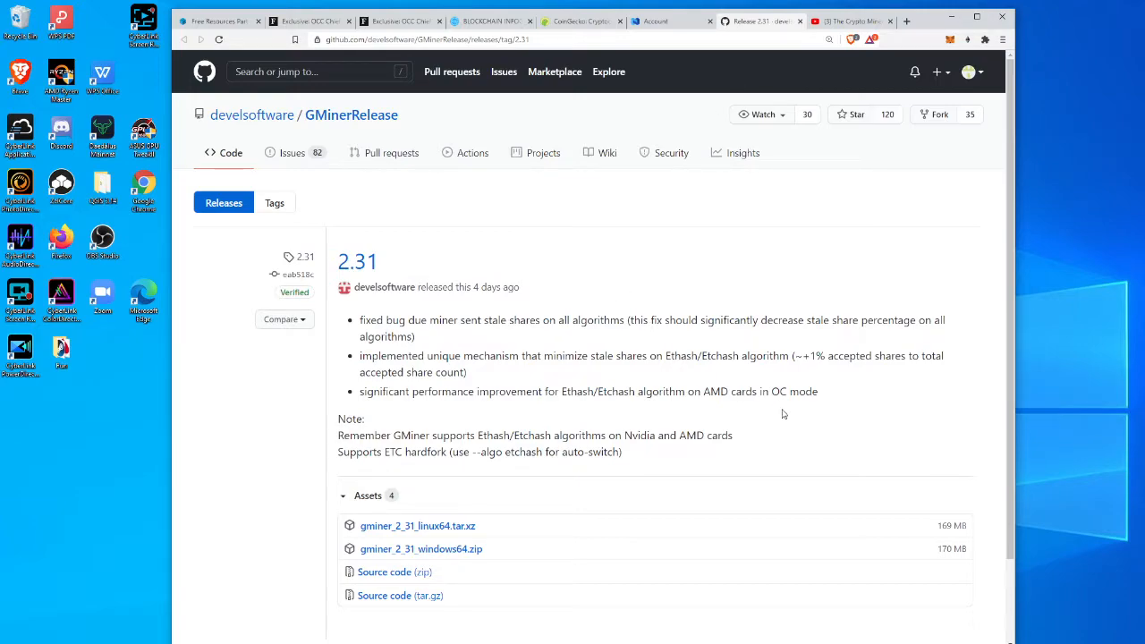
{"action": "mouse_move", "coordinate": [222, 490]}
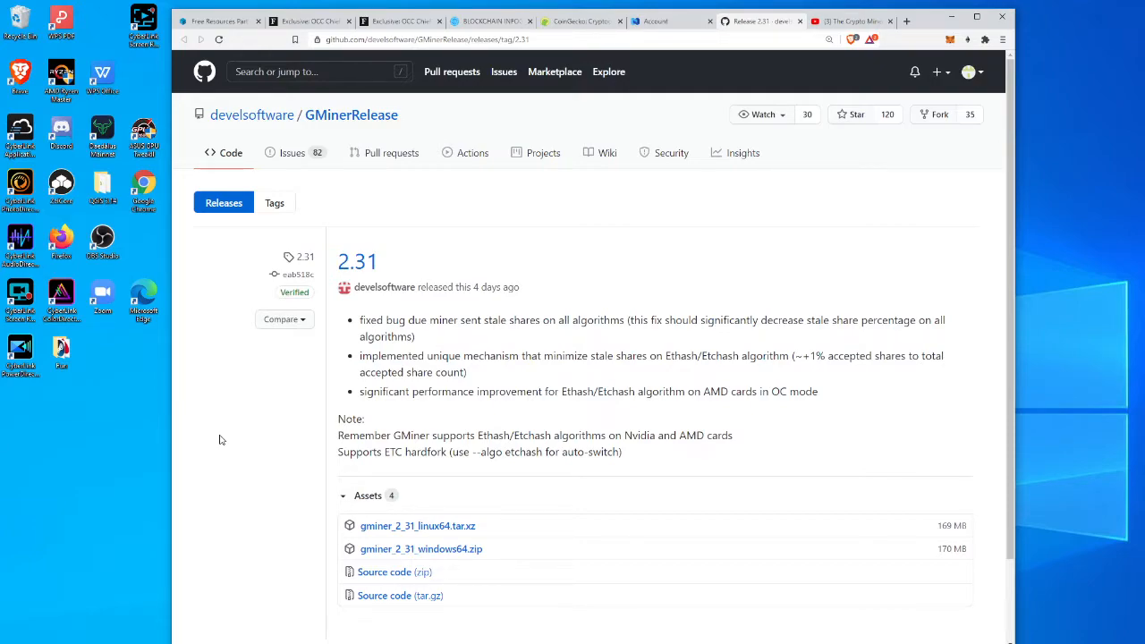
{"action": "mouse_move", "coordinate": [277, 455]}
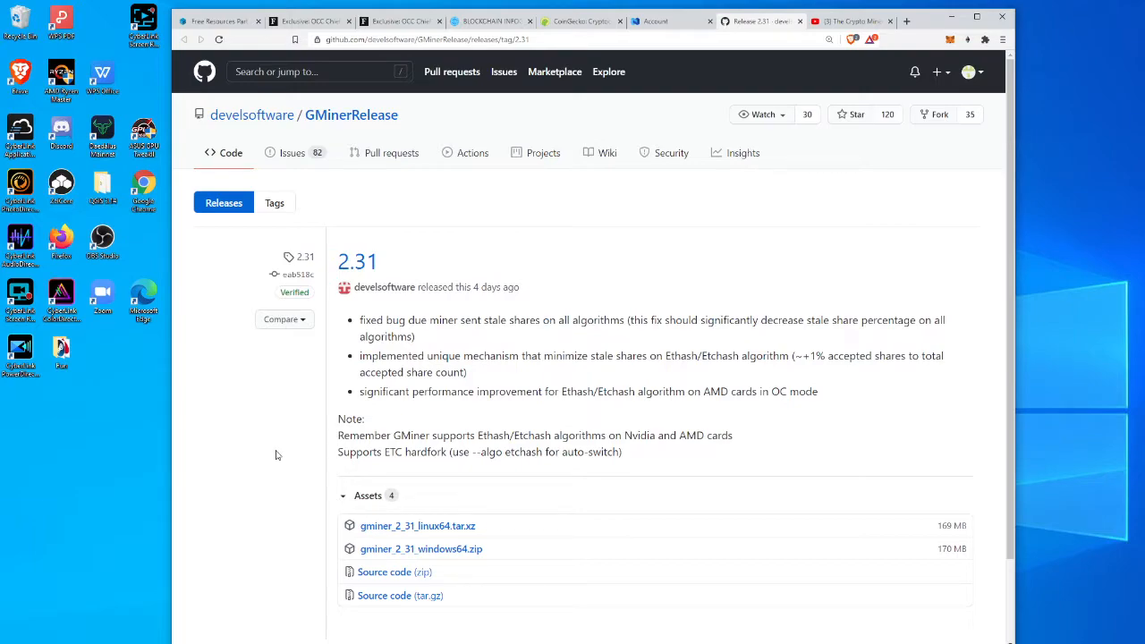
{"action": "mouse_move", "coordinate": [266, 438]}
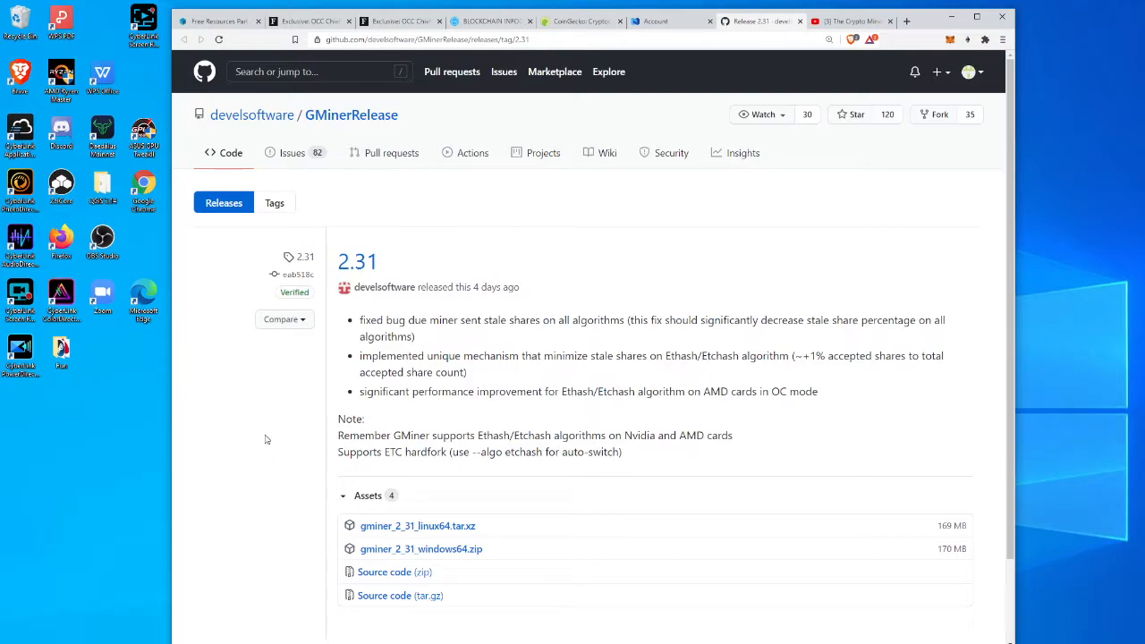
{"action": "mouse_move", "coordinate": [202, 344]}
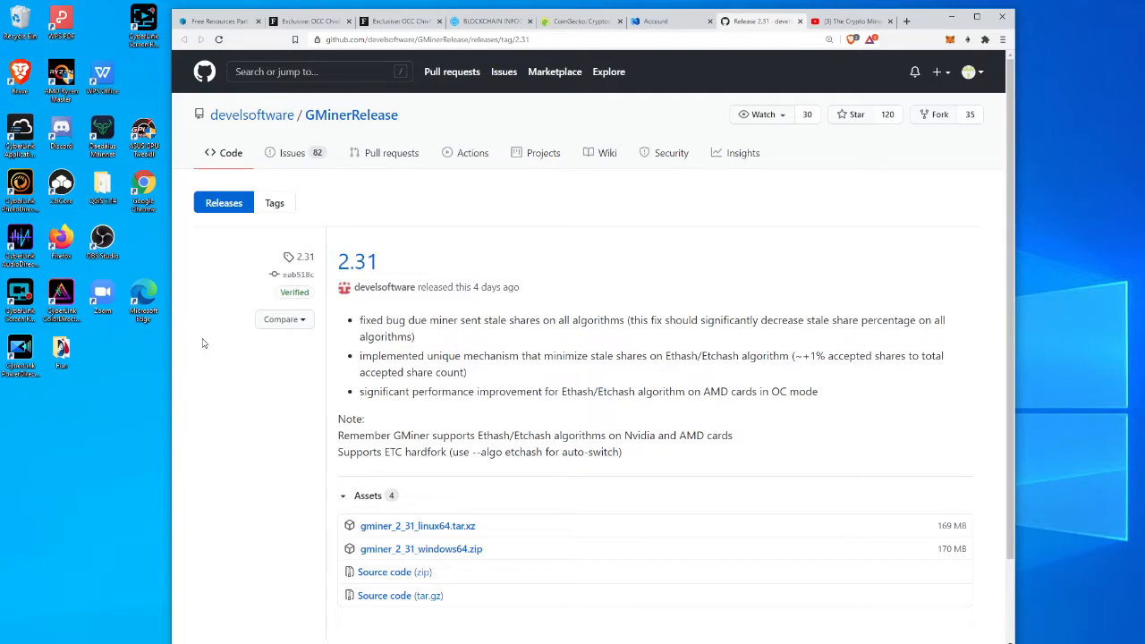
{"action": "mouse_move", "coordinate": [614, 544]}
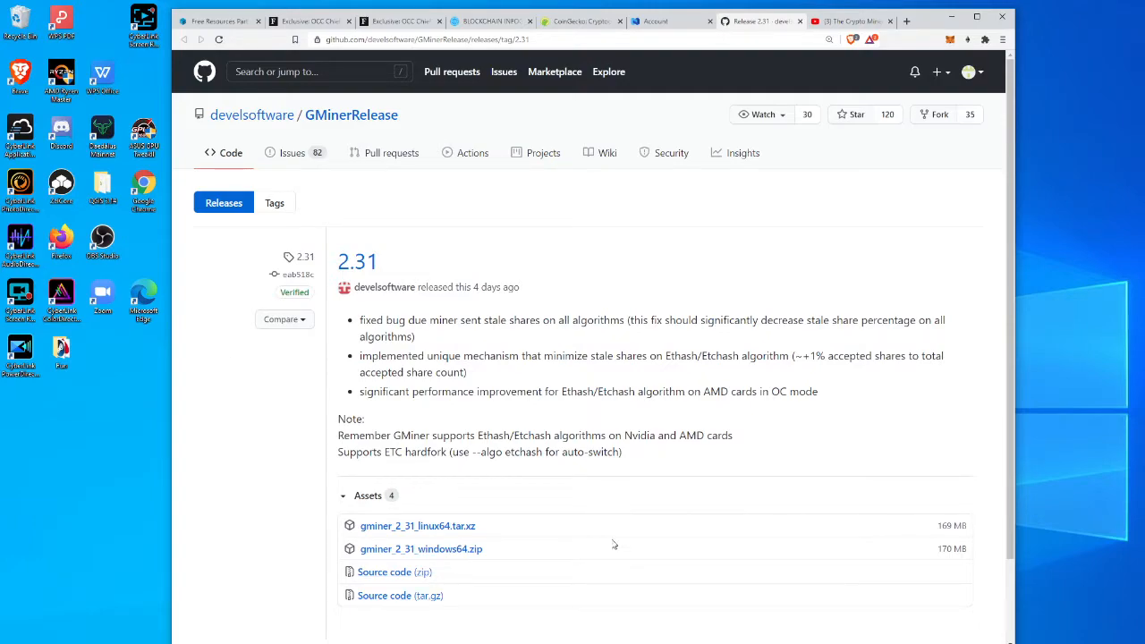
{"action": "scroll", "scroll_direction": "down", "scroll_amount": 3}
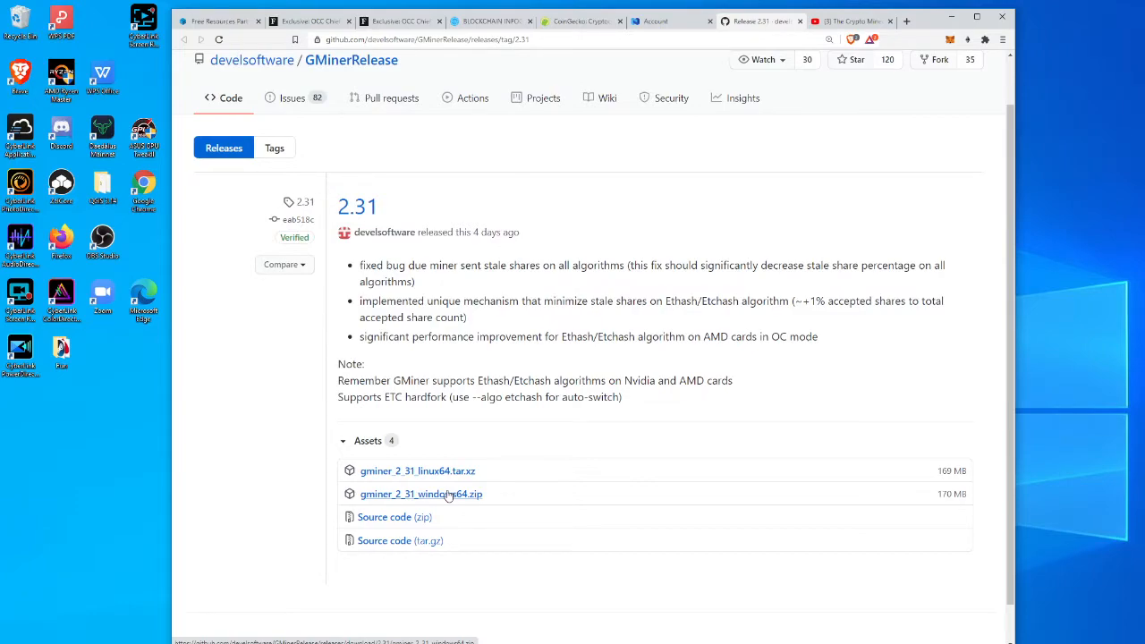
{"action": "mouse_move", "coordinate": [469, 518]}
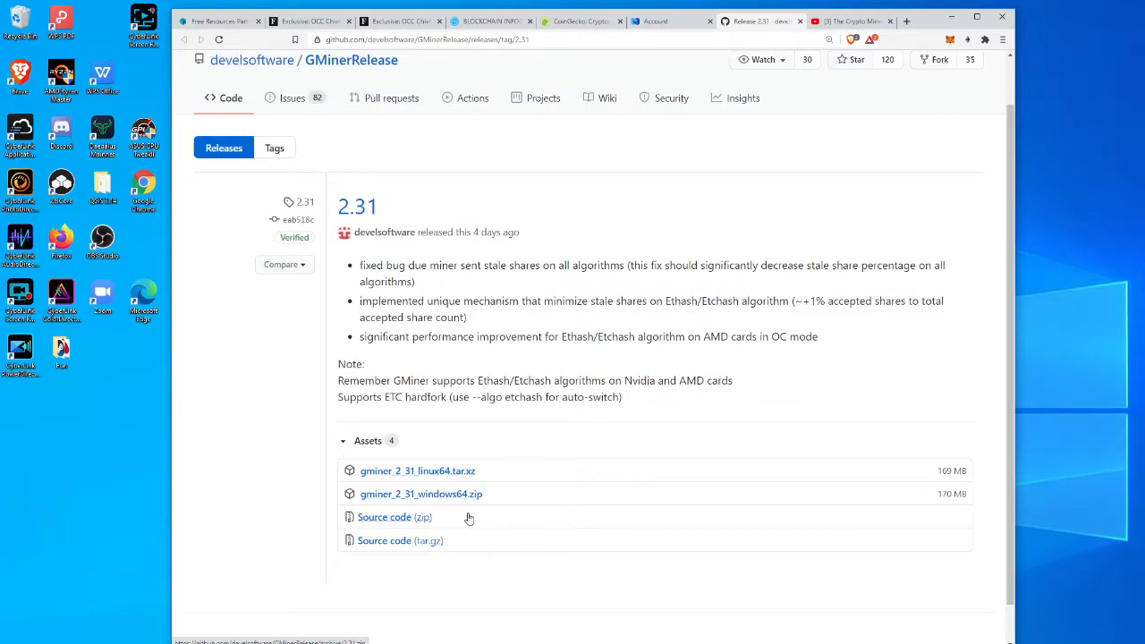
Save gminer_2_31_windows64.zip into the Documents > Miners folder
{"action": "left_click", "coordinate": [421, 494]}
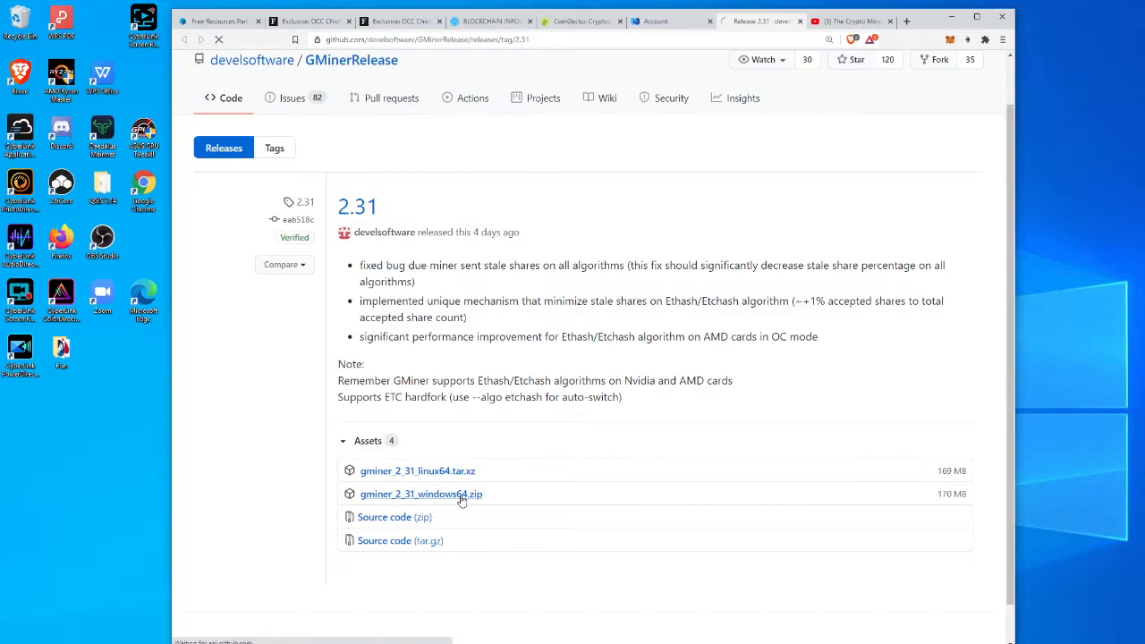
{"action": "left_click", "coordinate": [420, 494]}
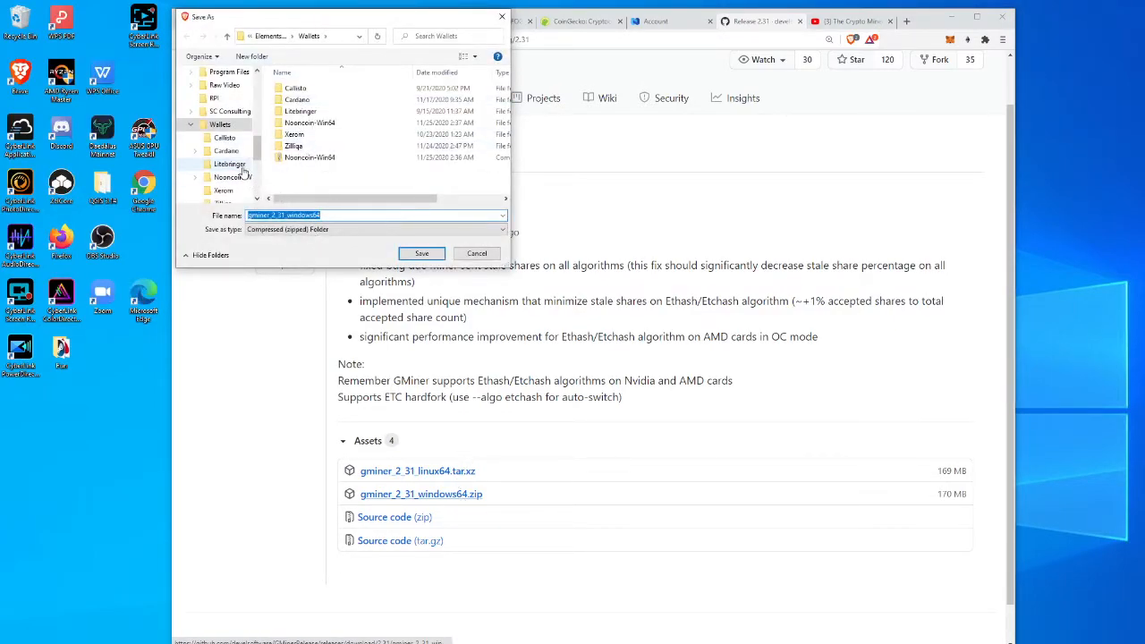
{"action": "left_click", "coordinate": [220, 124]}
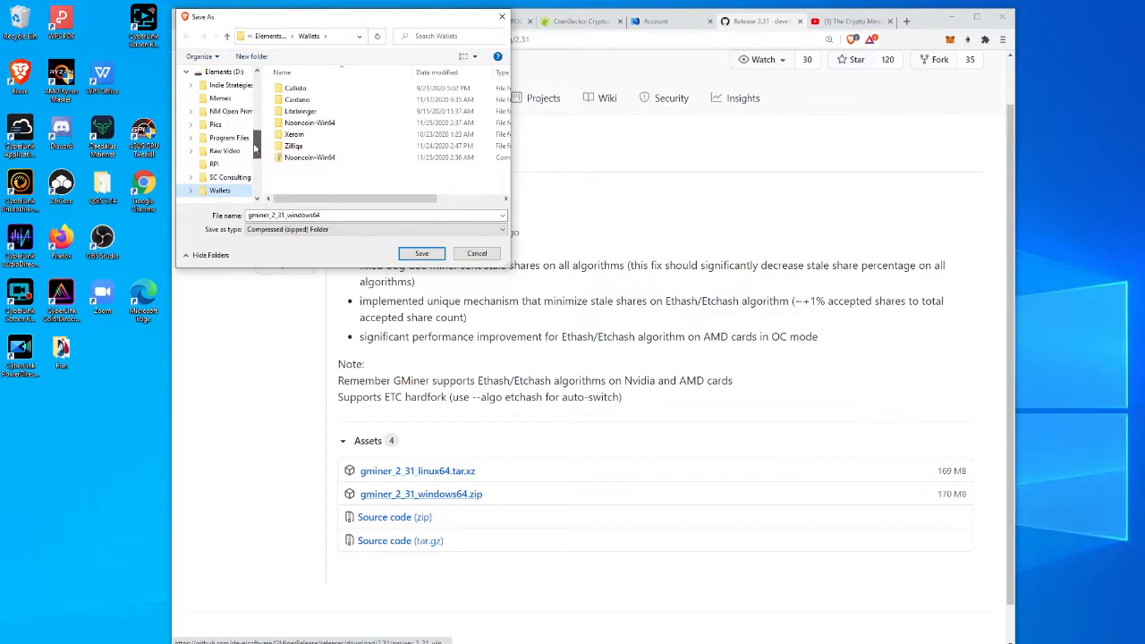
{"action": "scroll", "scroll_direction": "up", "scroll_amount": 3}
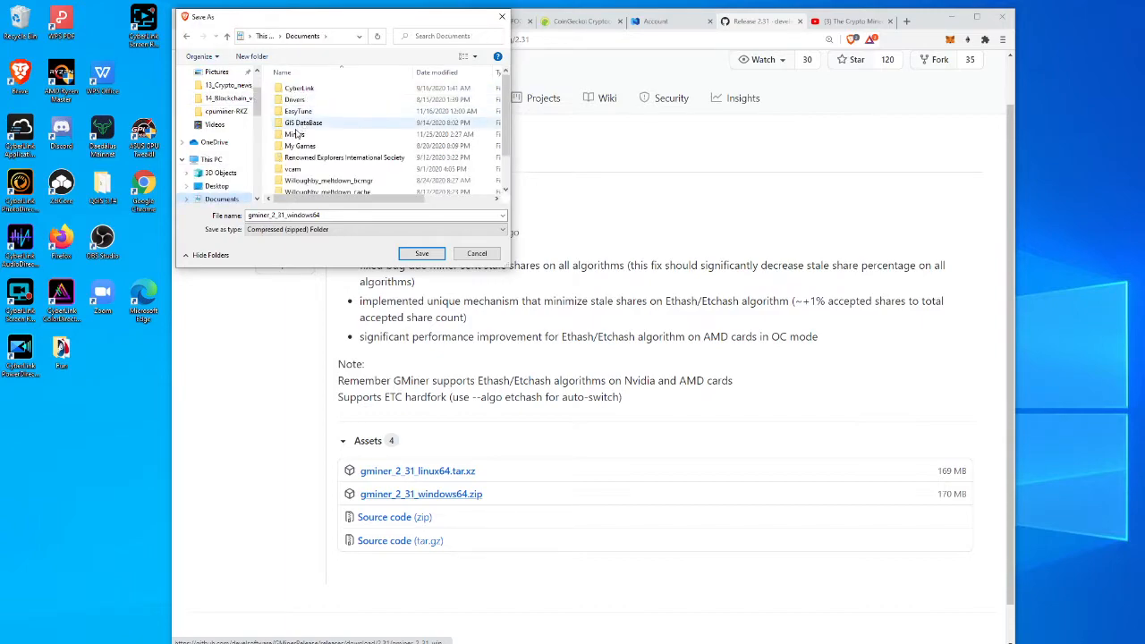
{"action": "double_click", "coordinate": [218, 199]}
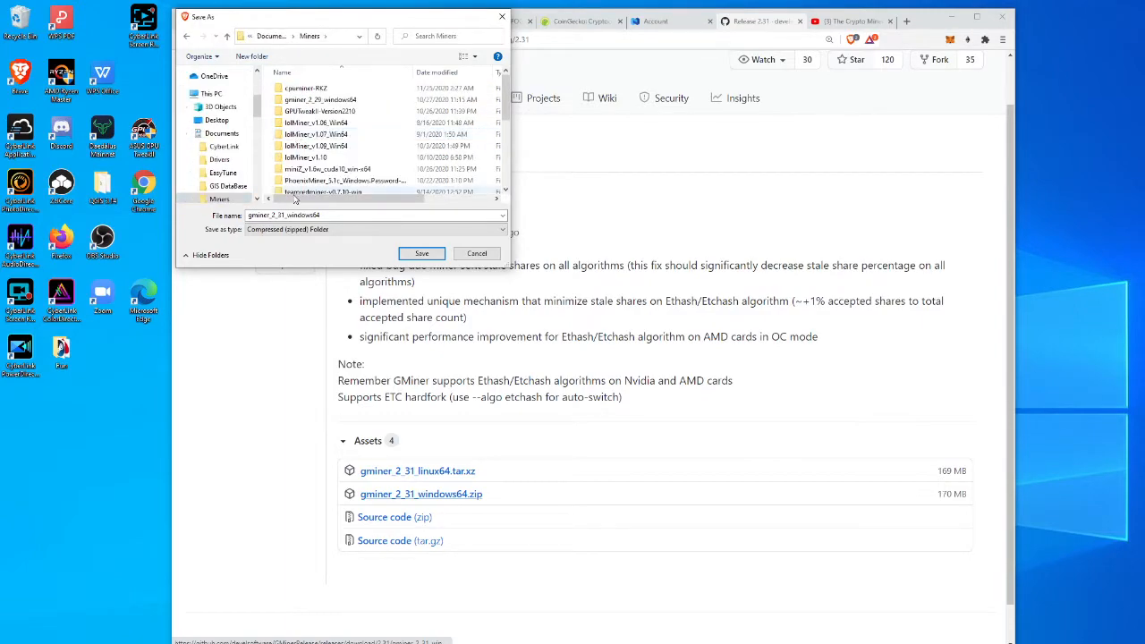
{"action": "left_click", "coordinate": [421, 253]}
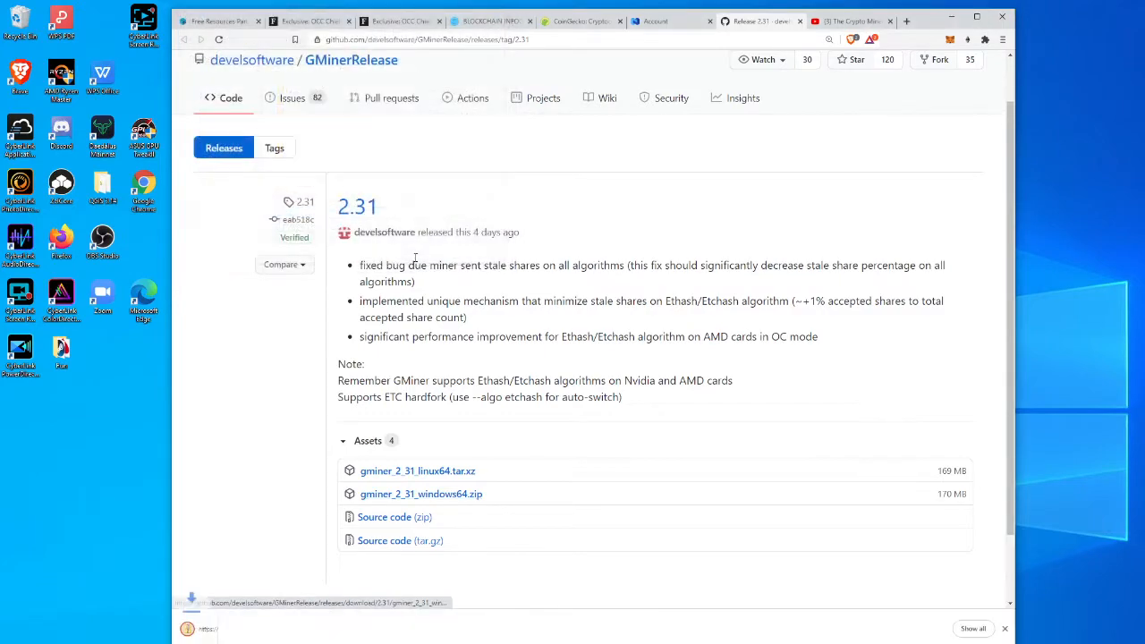
Extract the GMiner 2.31 zip into its own gminer_2_31_windows64 folder under Miners
{"action": "left_click", "coordinate": [420, 493]}
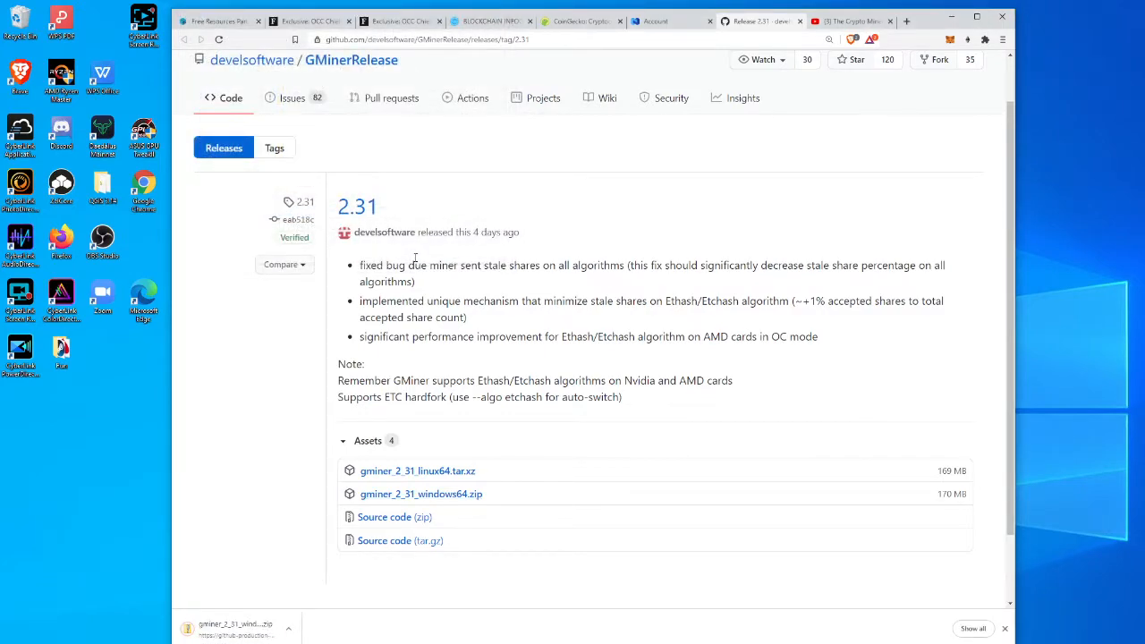
{"action": "mouse_move", "coordinate": [374, 292]}
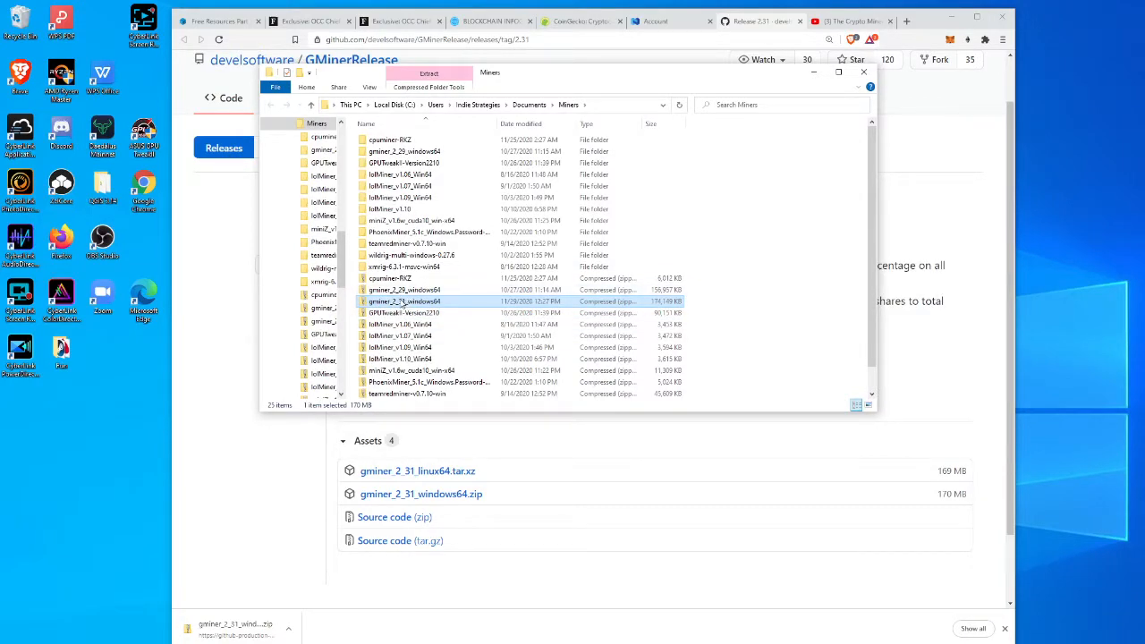
{"action": "mouse_move", "coordinate": [402, 302]}
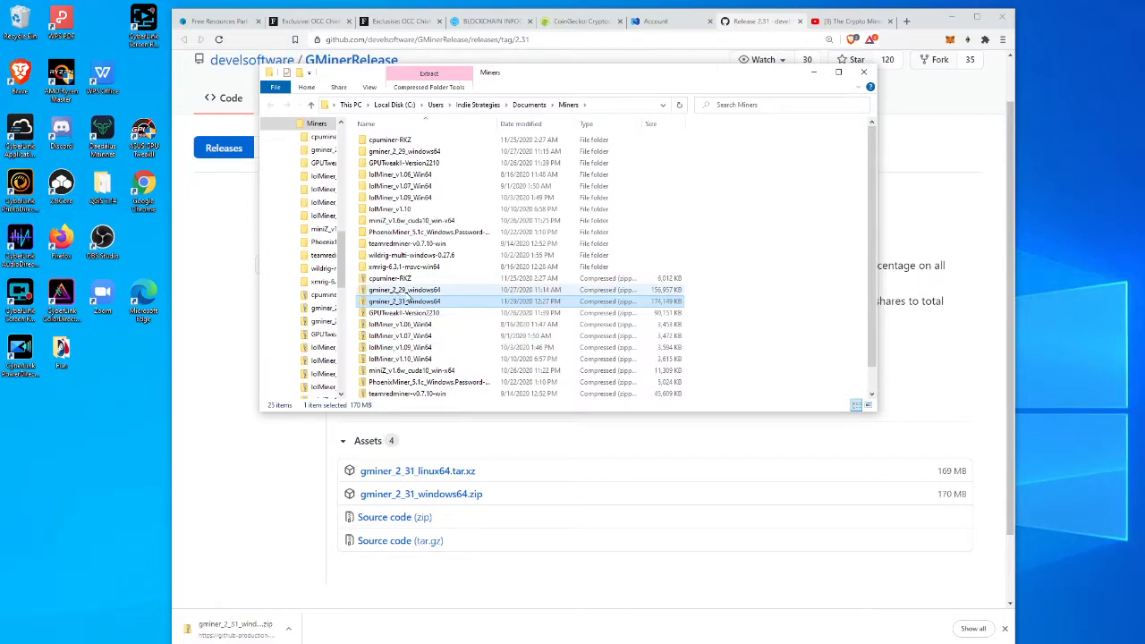
{"action": "mouse_move", "coordinate": [402, 301]}
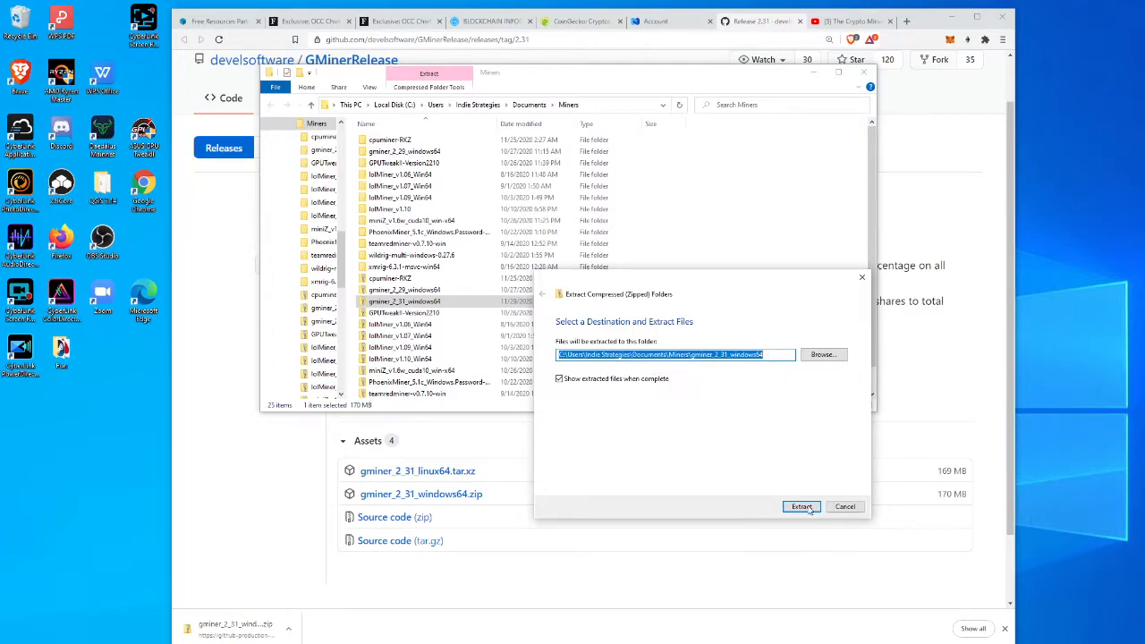
{"action": "left_click", "coordinate": [801, 506]}
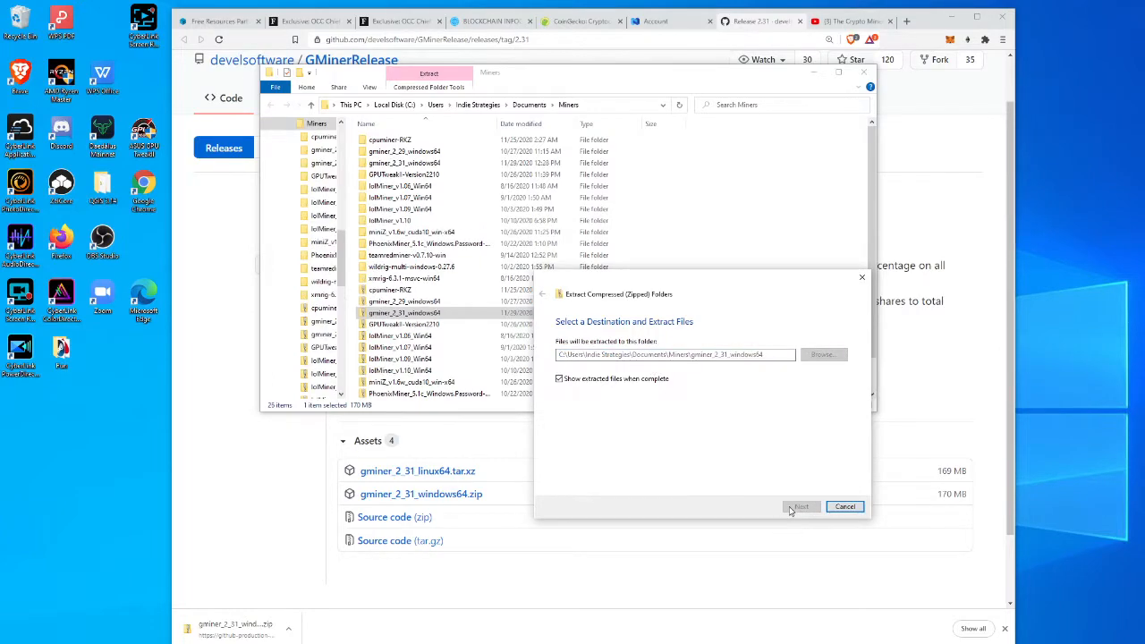
{"action": "left_click", "coordinate": [799, 506]}
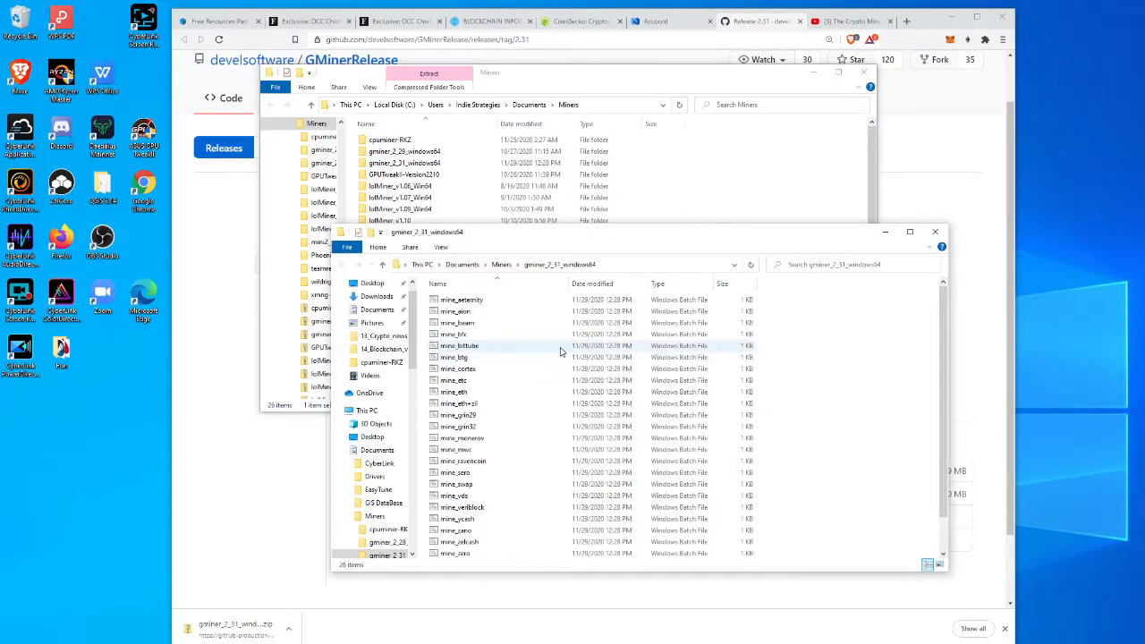
Open the 2.31 mine_btg batch file in Notepad, then open the gminer_2_29_windows64 folder
{"action": "right_click", "coordinate": [488, 362]}
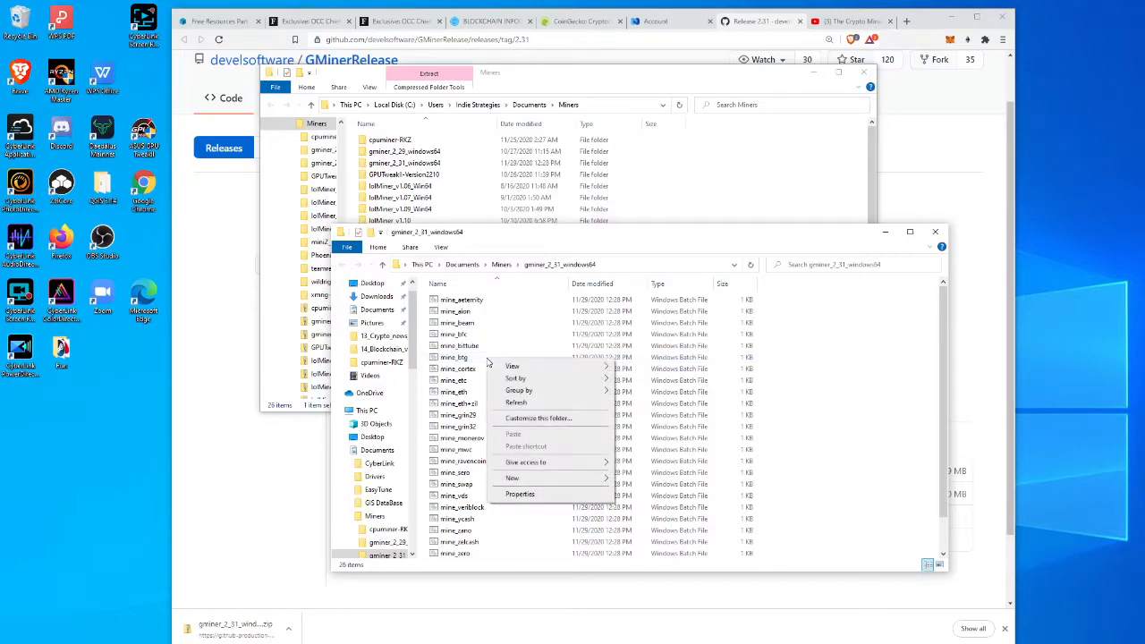
{"action": "mouse_move", "coordinate": [516, 402]}
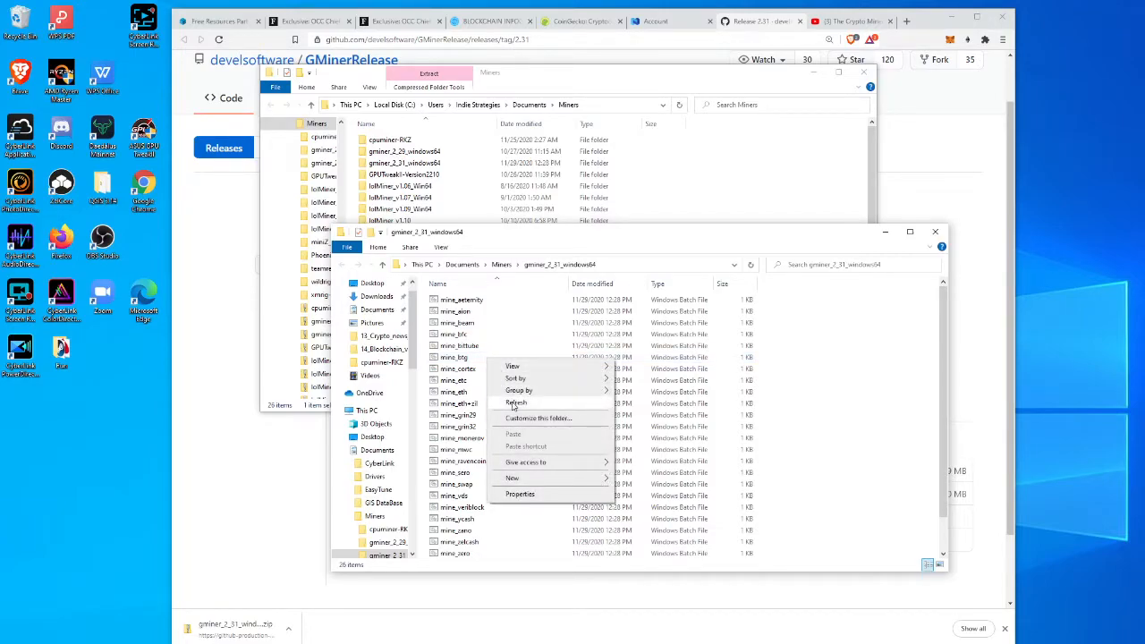
{"action": "left_click", "coordinate": [454, 357]}
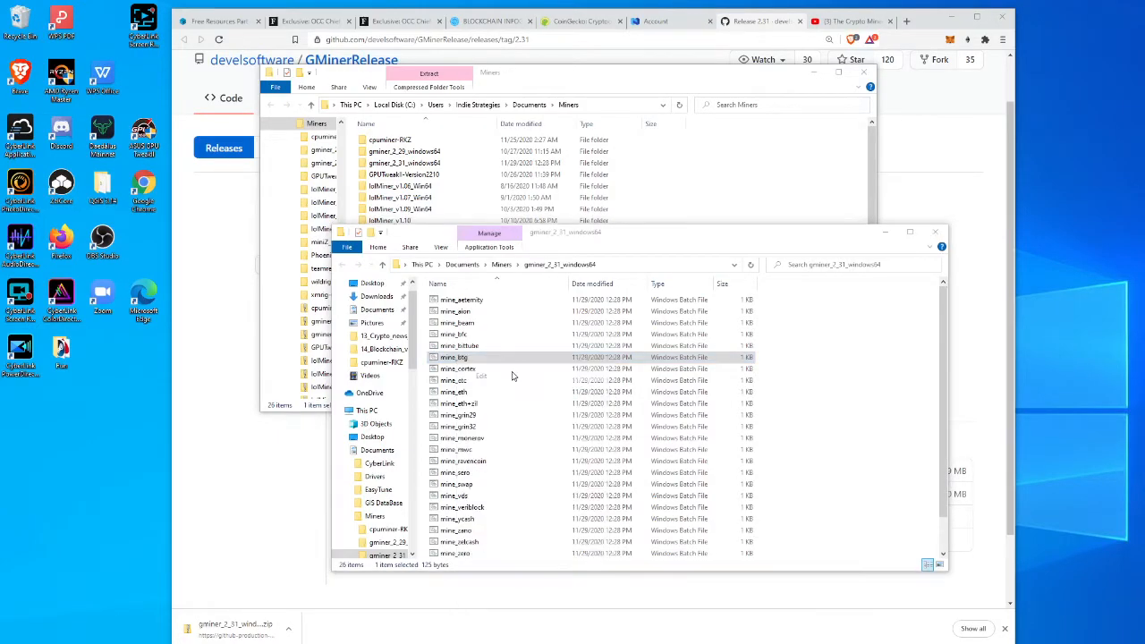
{"action": "double_click", "coordinate": [453, 357]}
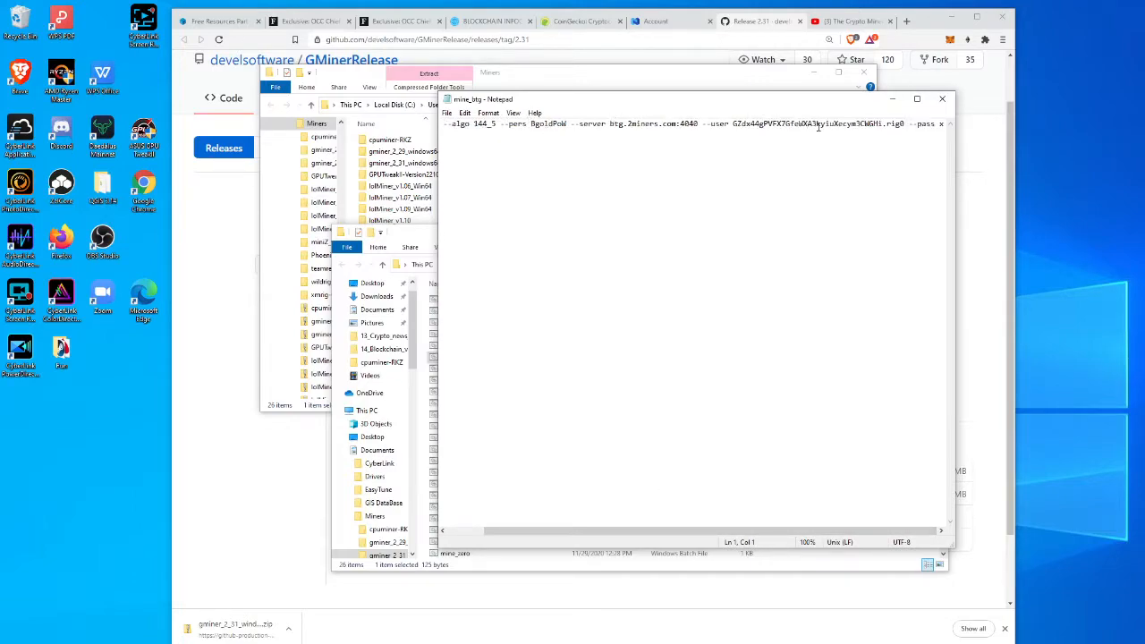
{"action": "mouse_move", "coordinate": [593, 142]}
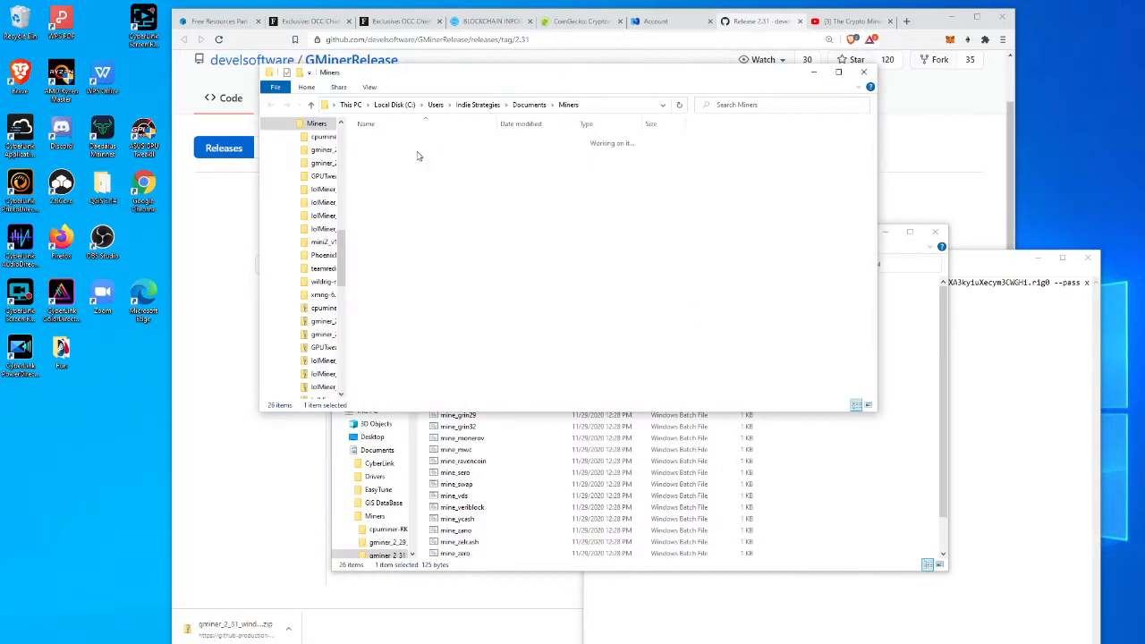
{"action": "double_click", "coordinate": [324, 149]}
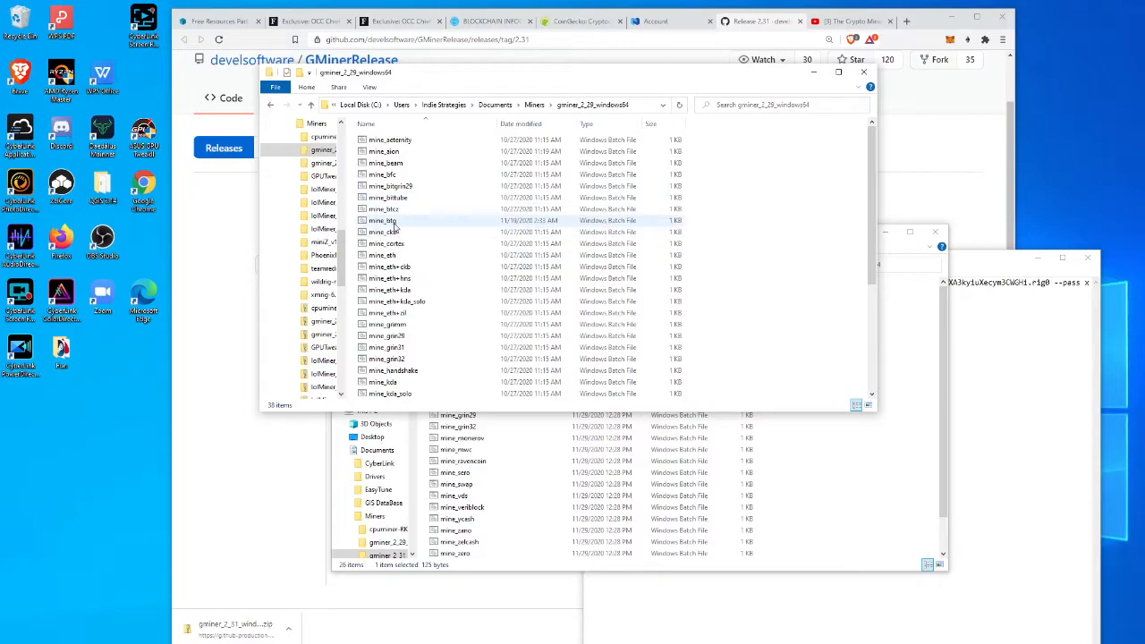
Open the old 2.29 mine_btg and paste its BTG.pool.gold:3050 server over btg.2miners.com
{"action": "double_click", "coordinate": [383, 220]}
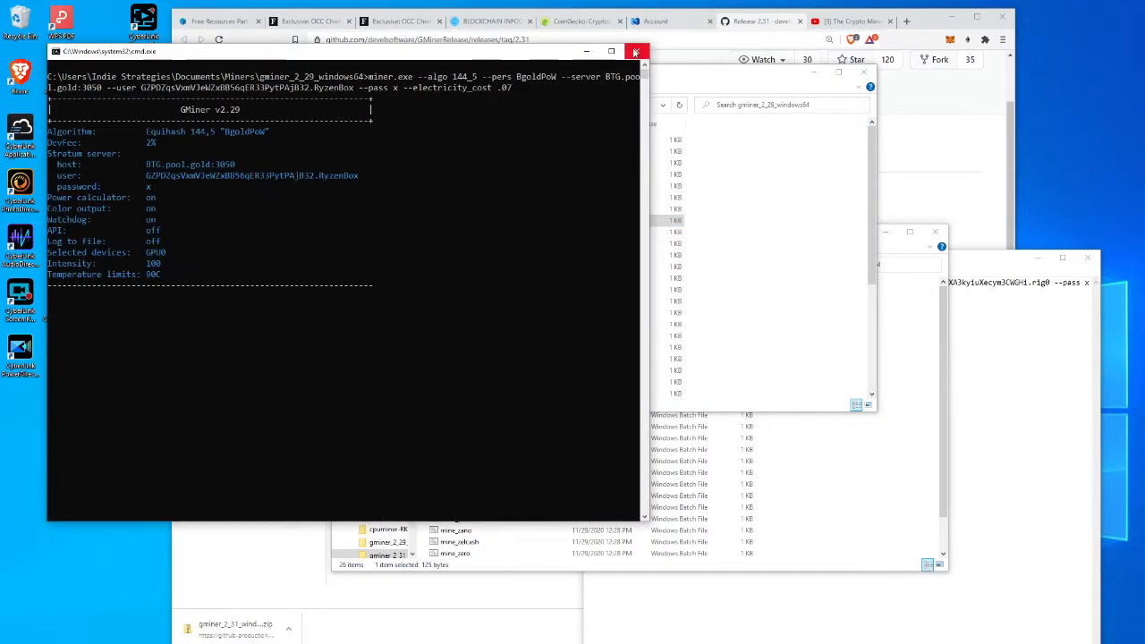
{"action": "right_click", "coordinate": [381, 220]}
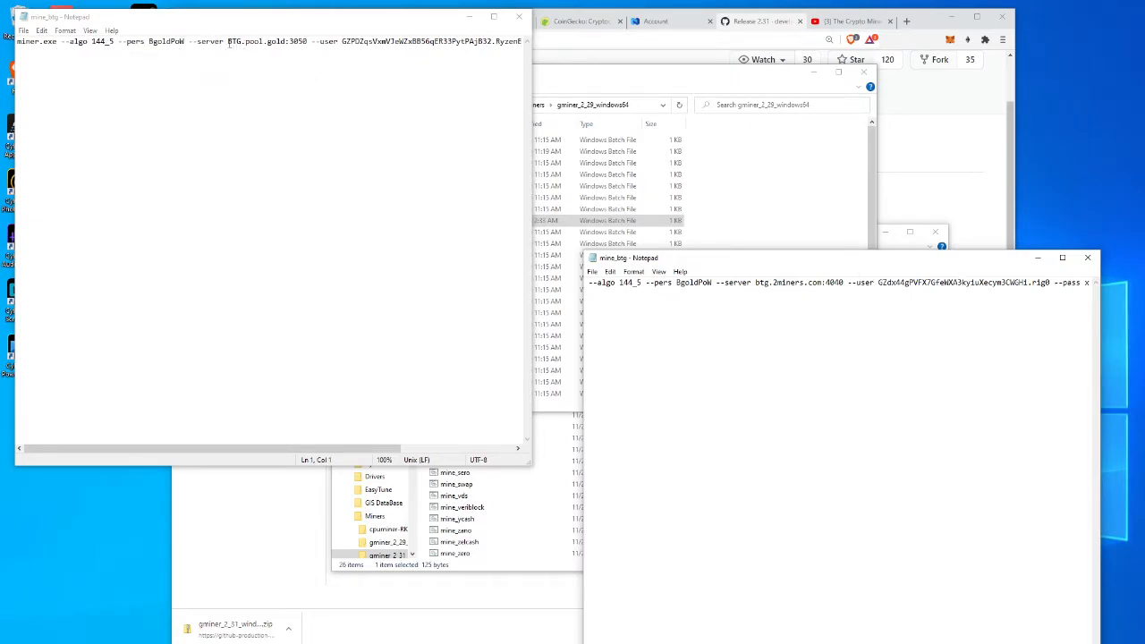
{"action": "double_click", "coordinate": [254, 41]}
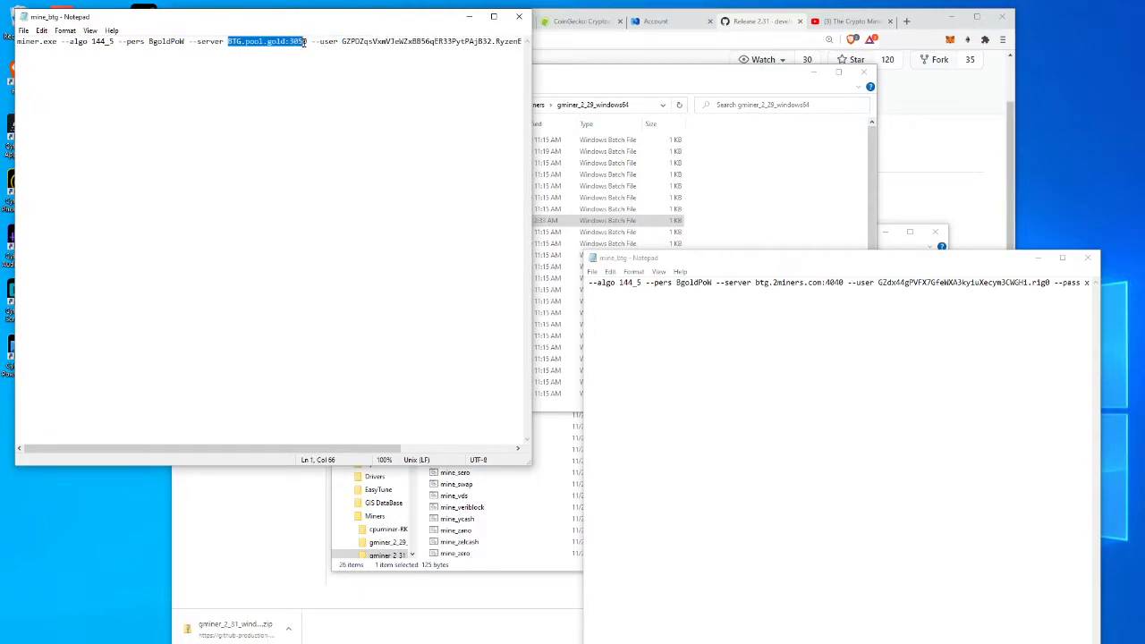
{"action": "right_click", "coordinate": [268, 41]}
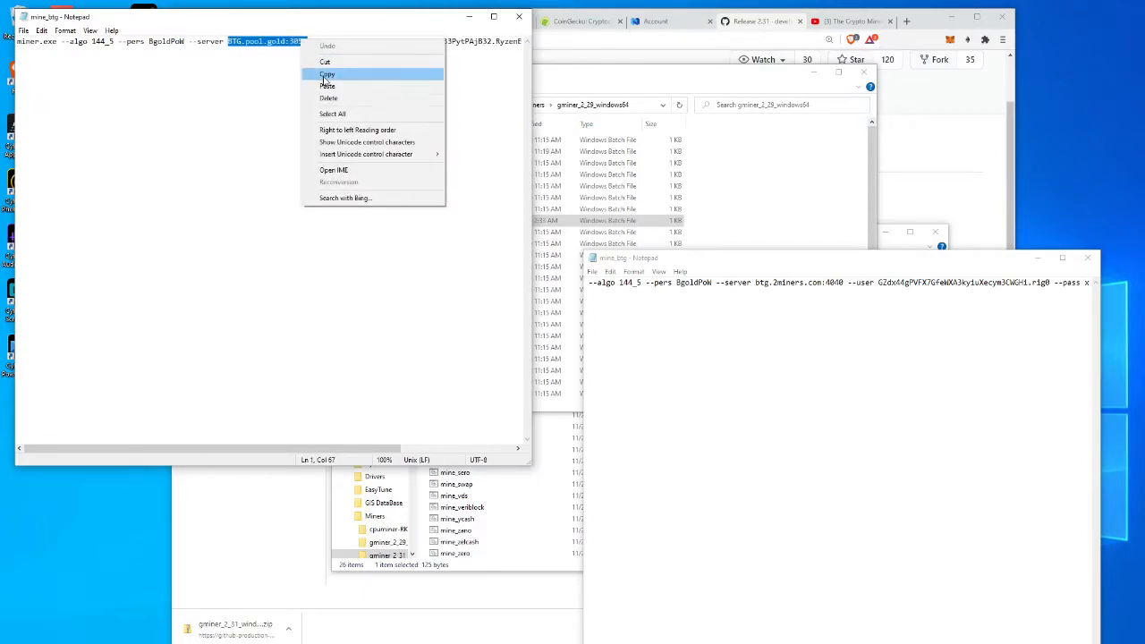
{"action": "left_click", "coordinate": [328, 73]}
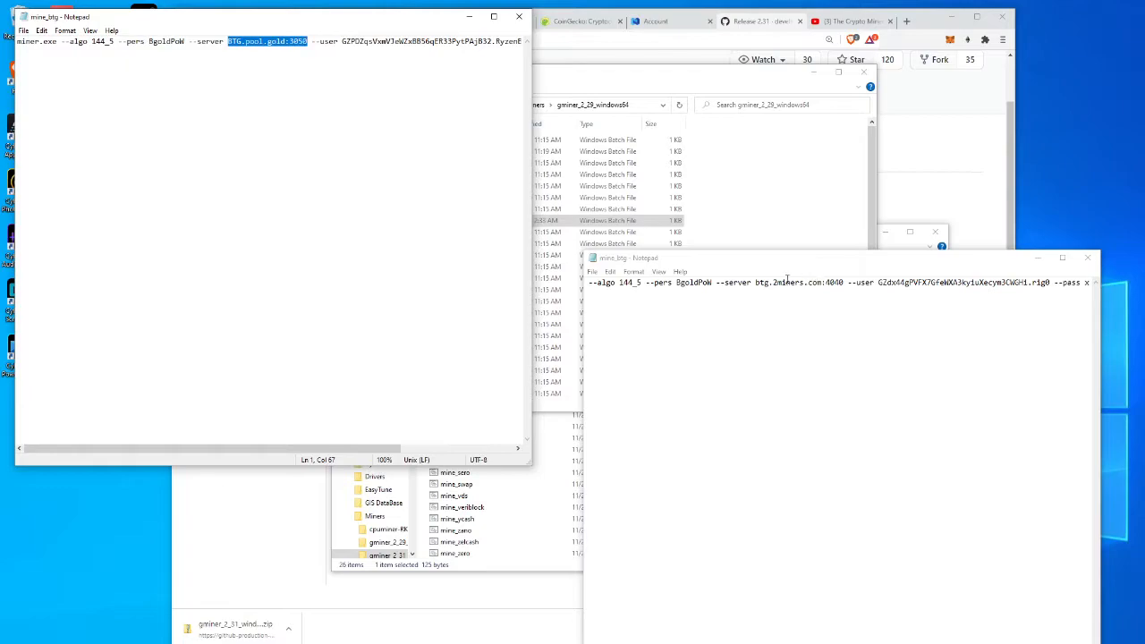
{"action": "double_click", "coordinate": [795, 283]}
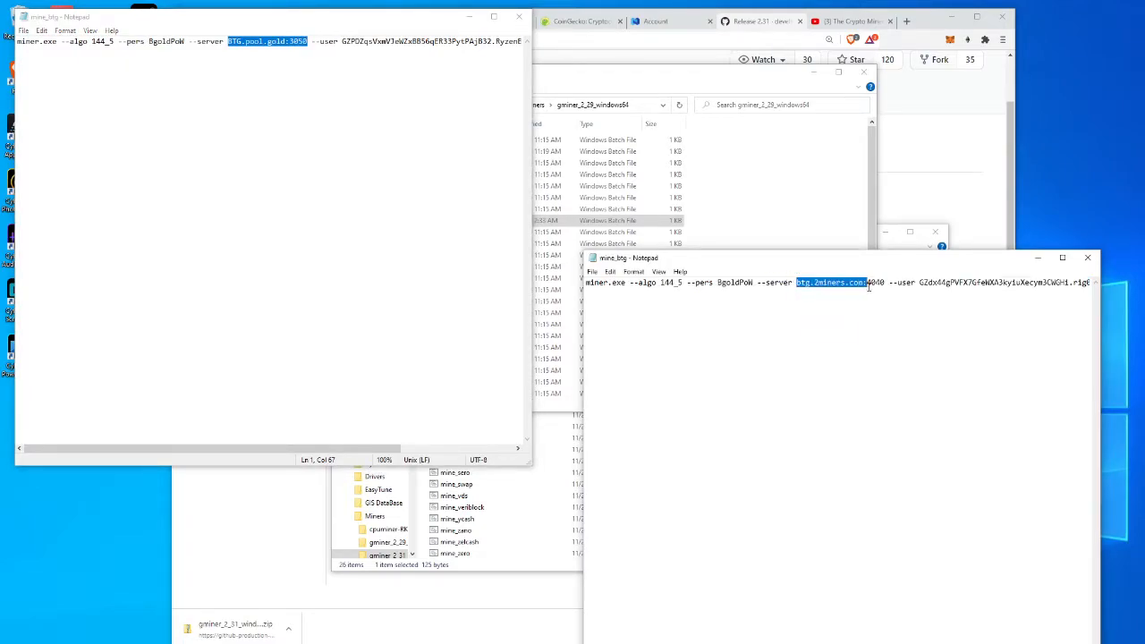
{"action": "right_click", "coordinate": [881, 281]}
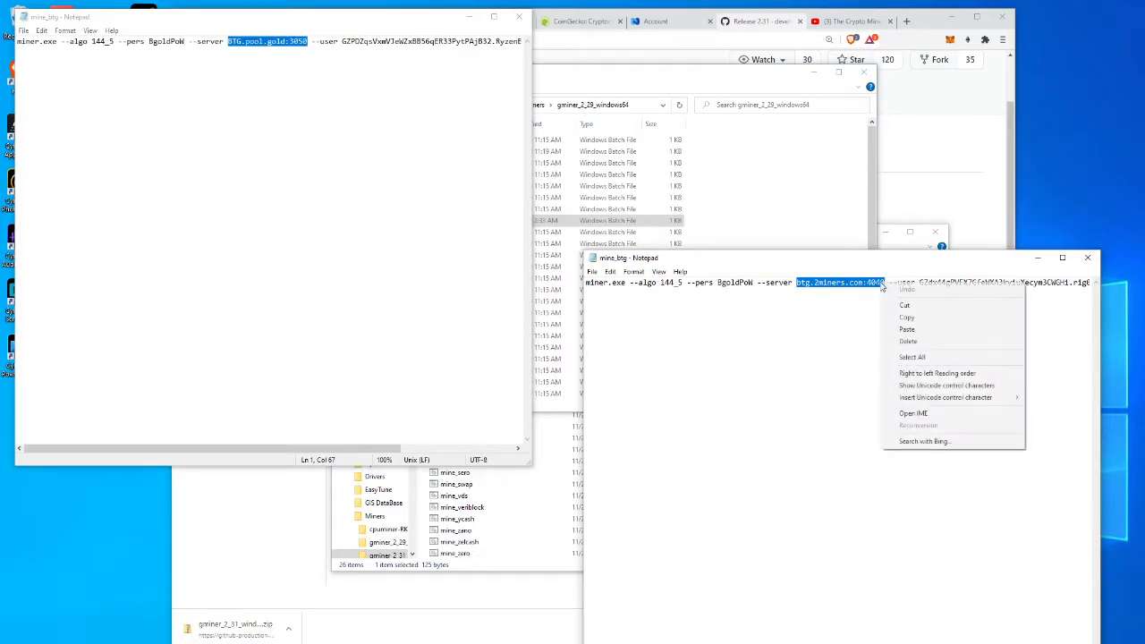
{"action": "left_click", "coordinate": [886, 318]}
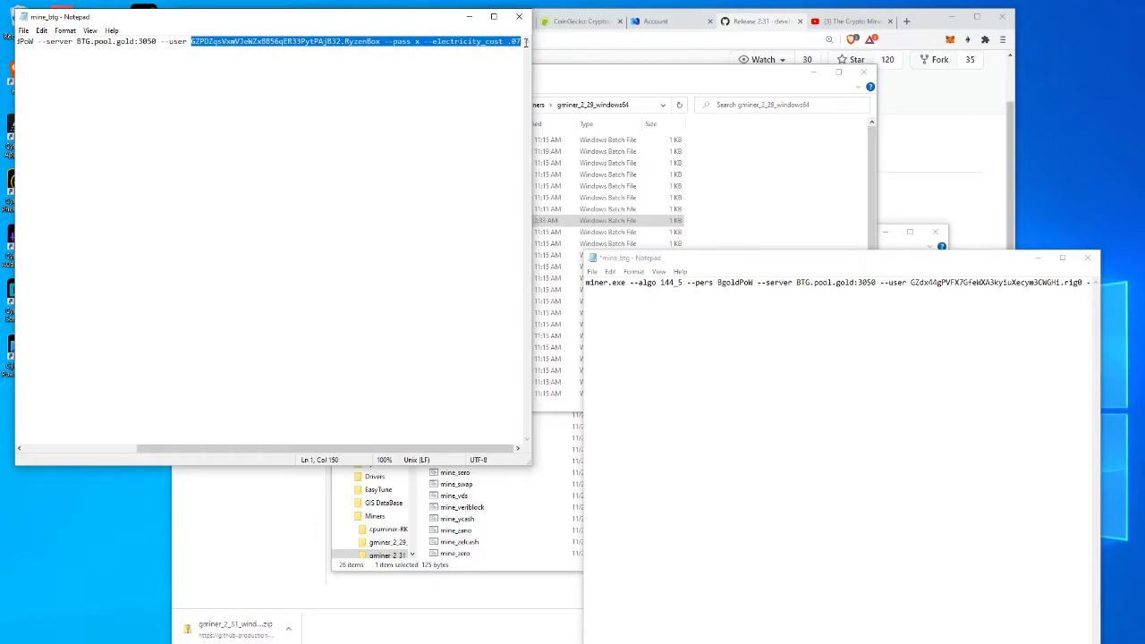
Copy the old wallet user over the new one, then select the electricity cost setting
{"action": "left_click", "coordinate": [380, 41]}
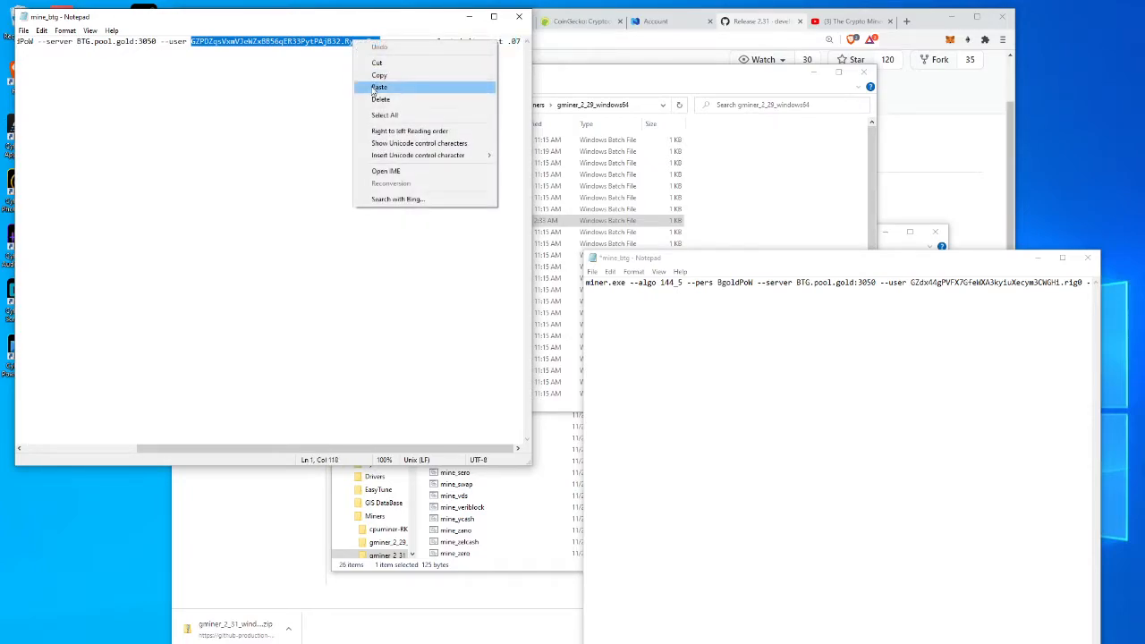
{"action": "left_click", "coordinate": [379, 87]}
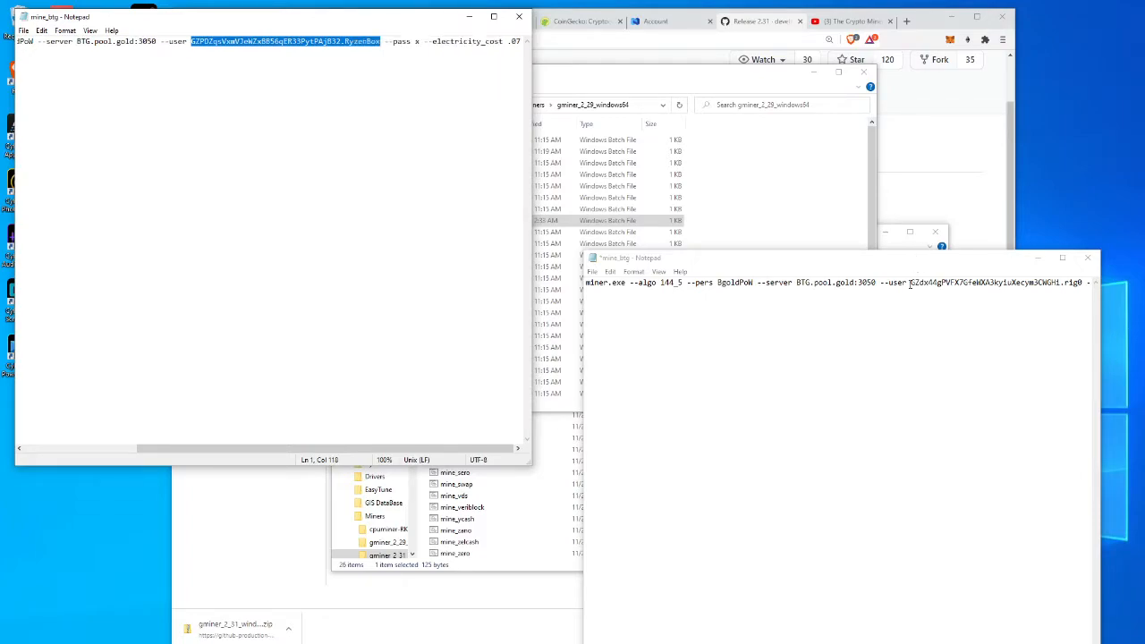
{"action": "double_click", "coordinate": [988, 282]}
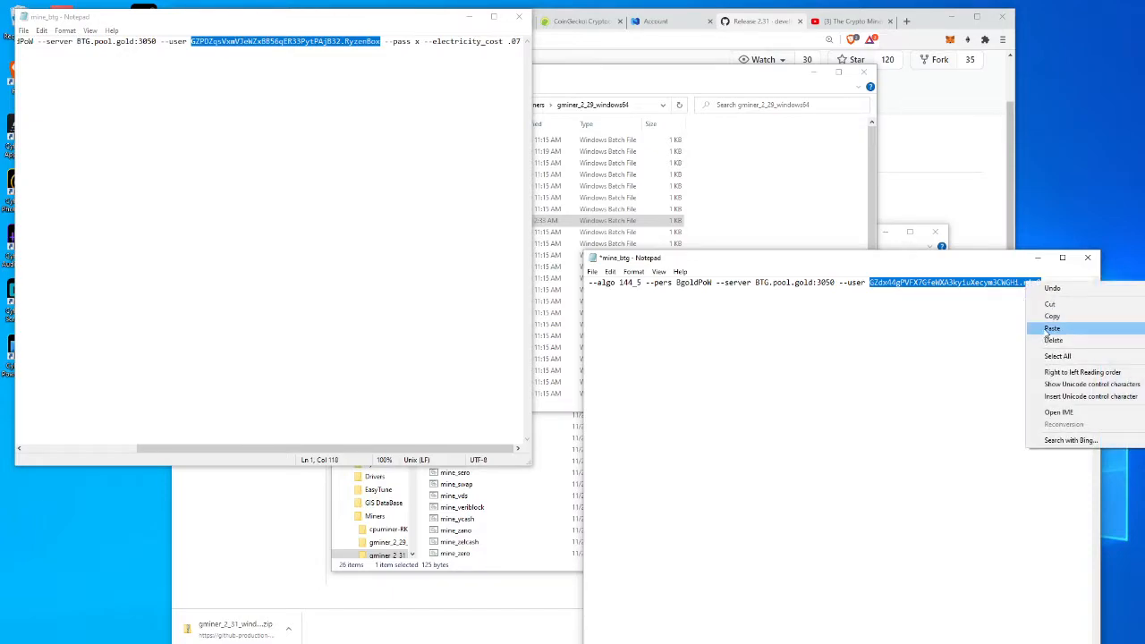
{"action": "left_click", "coordinate": [1053, 329]}
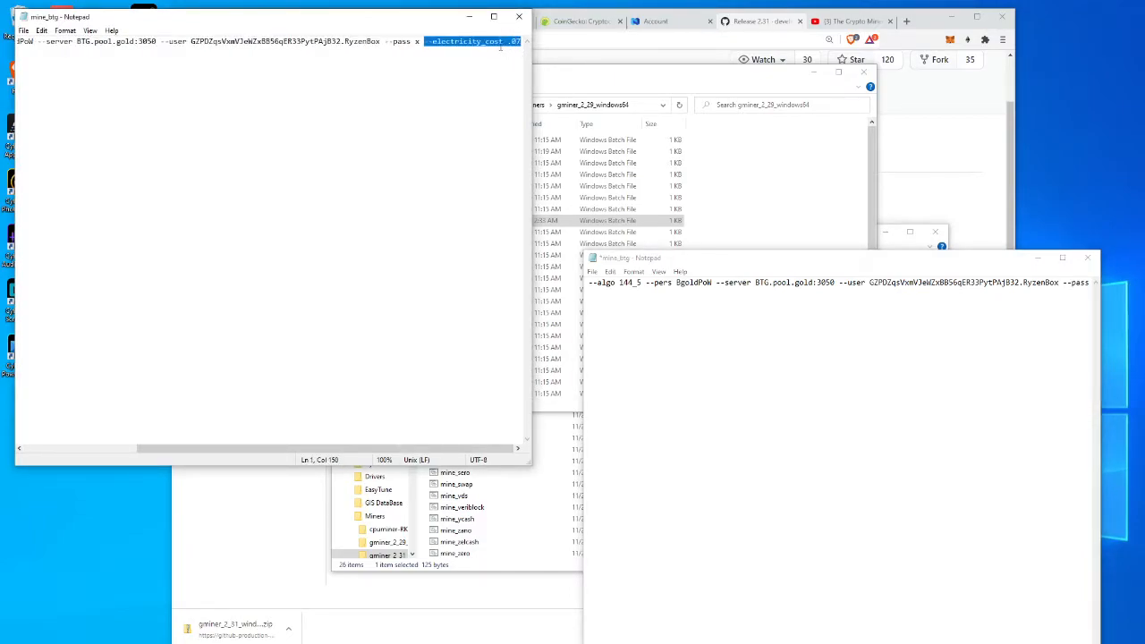
{"action": "right_click", "coordinate": [474, 41]}
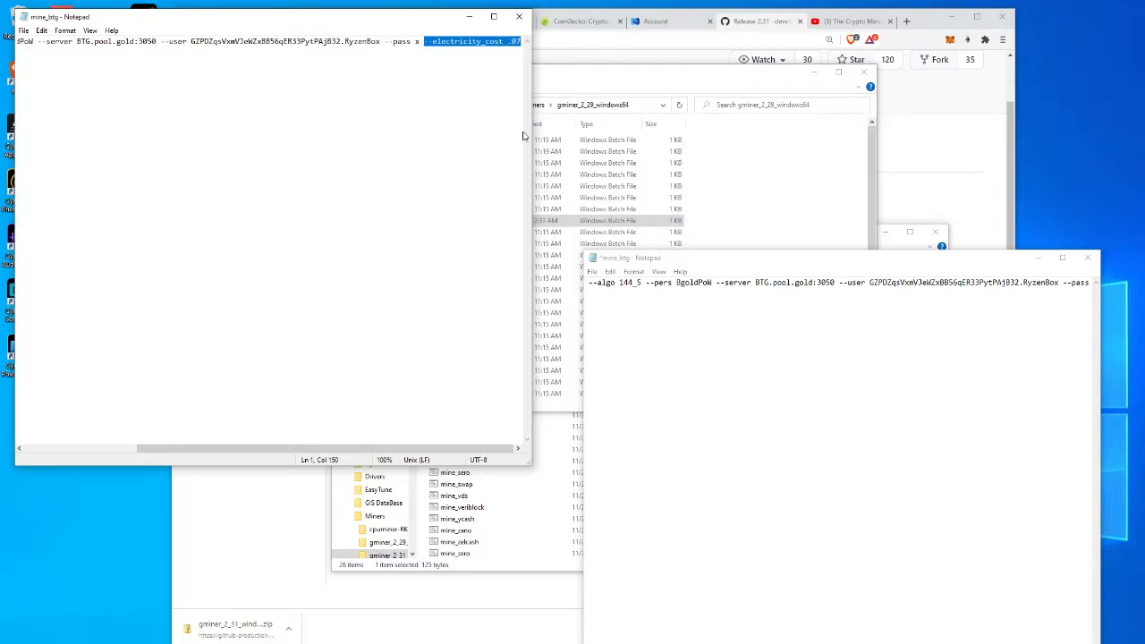
{"action": "mouse_move", "coordinate": [916, 453]}
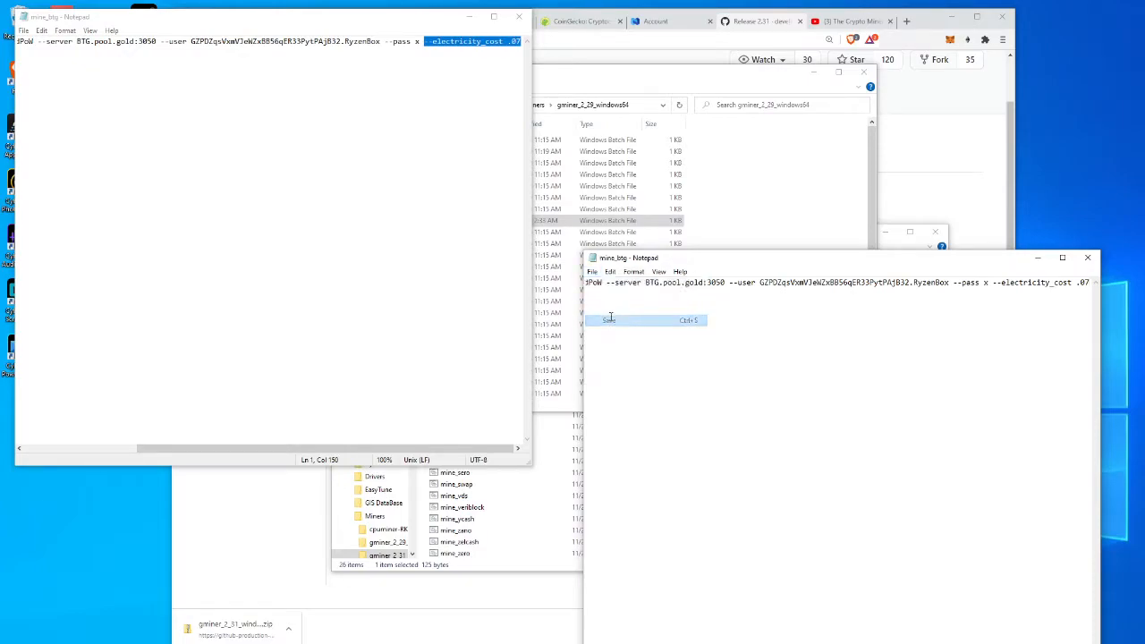
Save the 2.31 mine_btg, close Notepad, and run the 2.29 BTG miner
{"action": "left_click", "coordinate": [609, 321]}
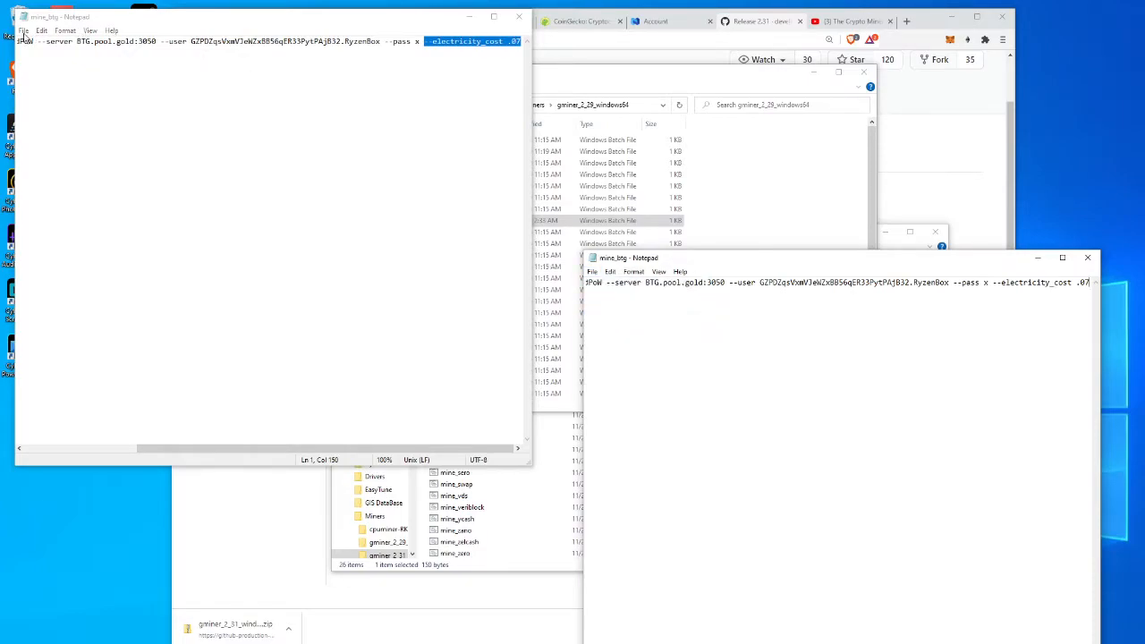
{"action": "left_click", "coordinate": [518, 16]}
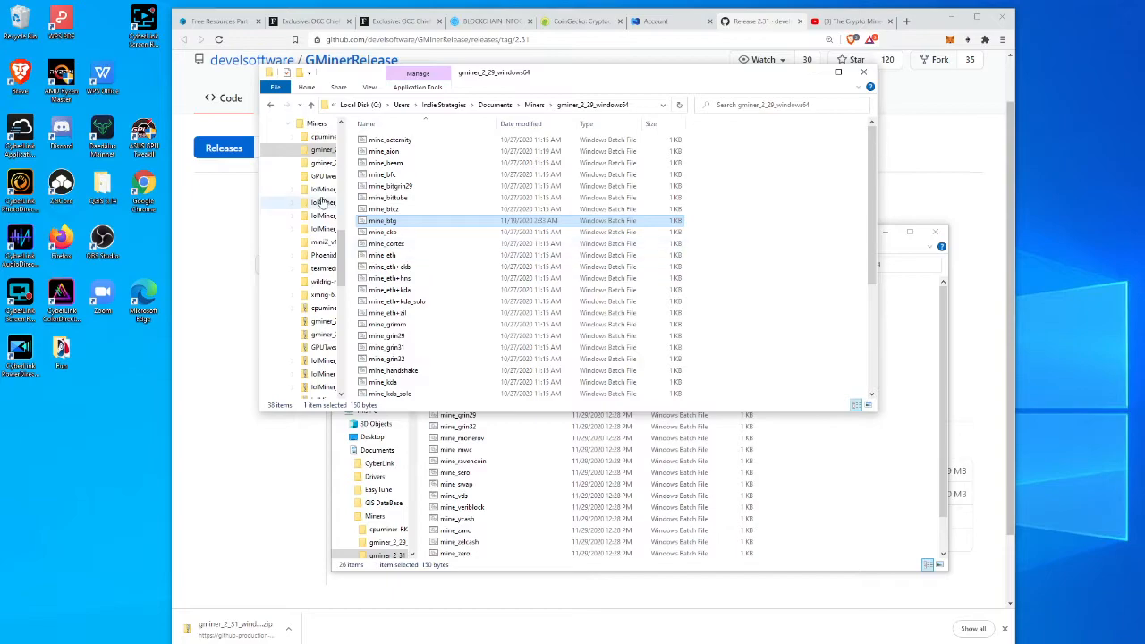
{"action": "double_click", "coordinate": [381, 220]}
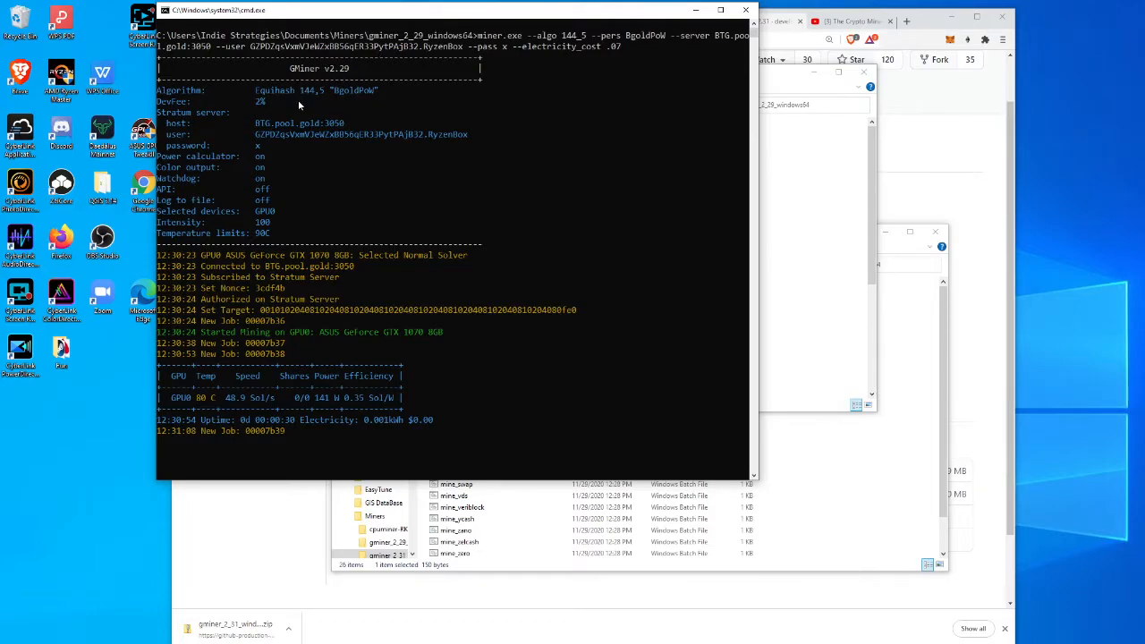
{"action": "mouse_move", "coordinate": [525, 152]}
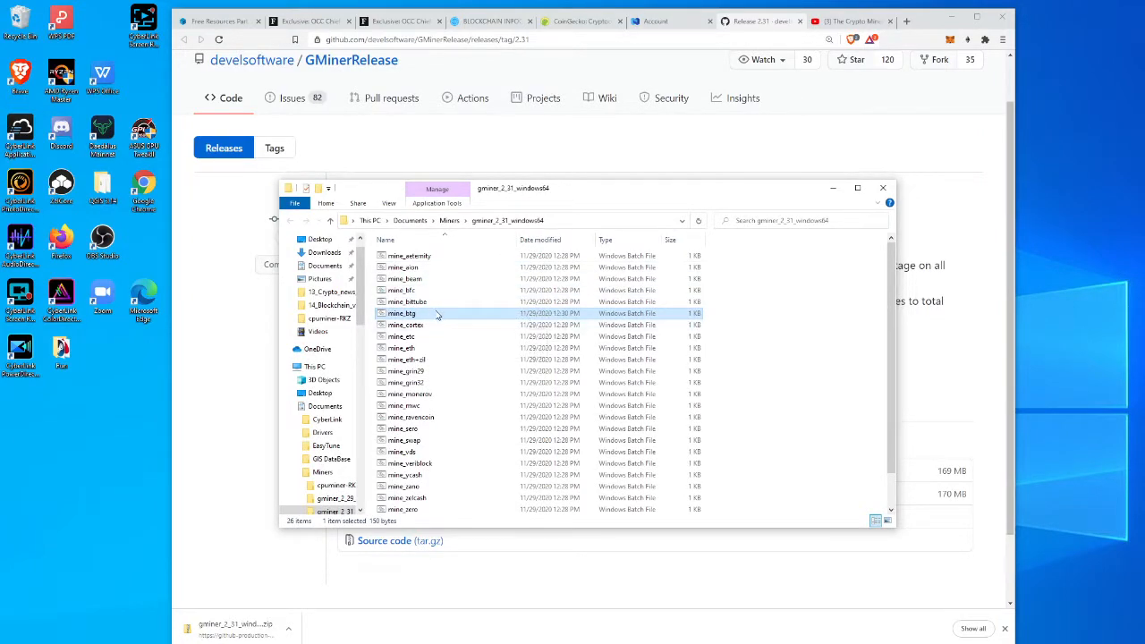
Launch the edited 2.31 mine_btg to mine Bitcoin Gold on BTG.pool.gold:3050
{"action": "double_click", "coordinate": [402, 313]}
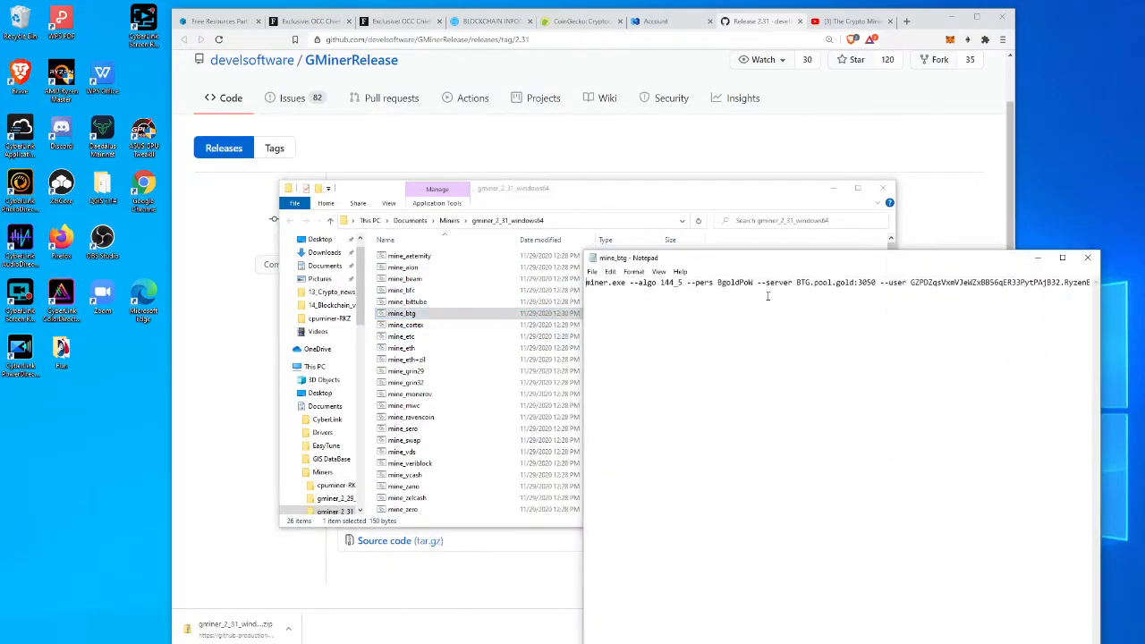
{"action": "mouse_move", "coordinate": [833, 517]}
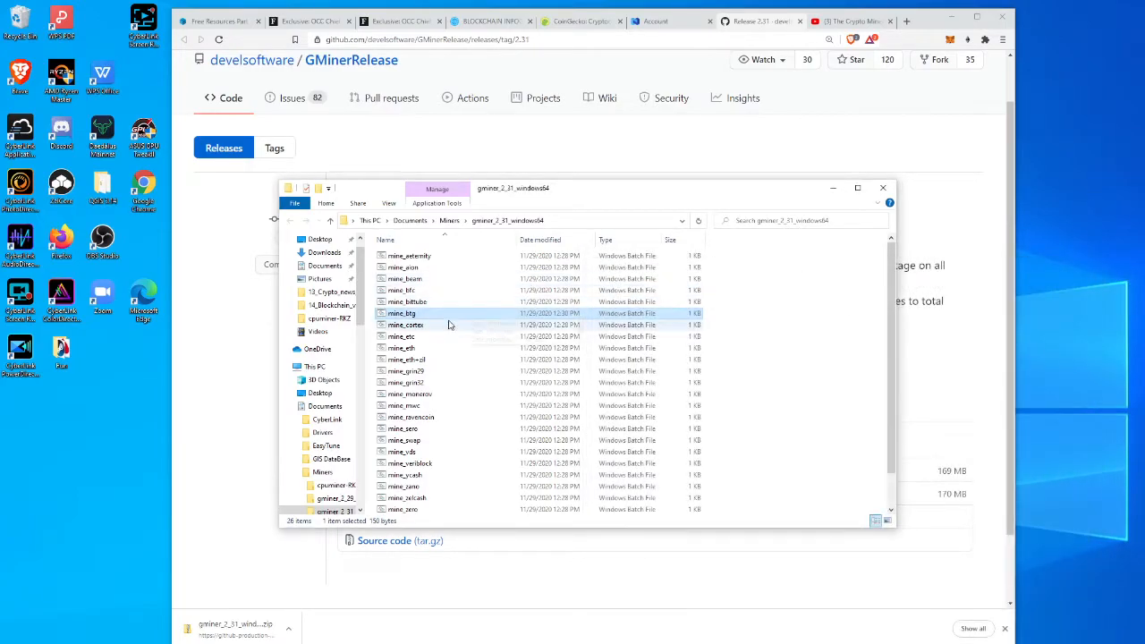
{"action": "double_click", "coordinate": [401, 313]}
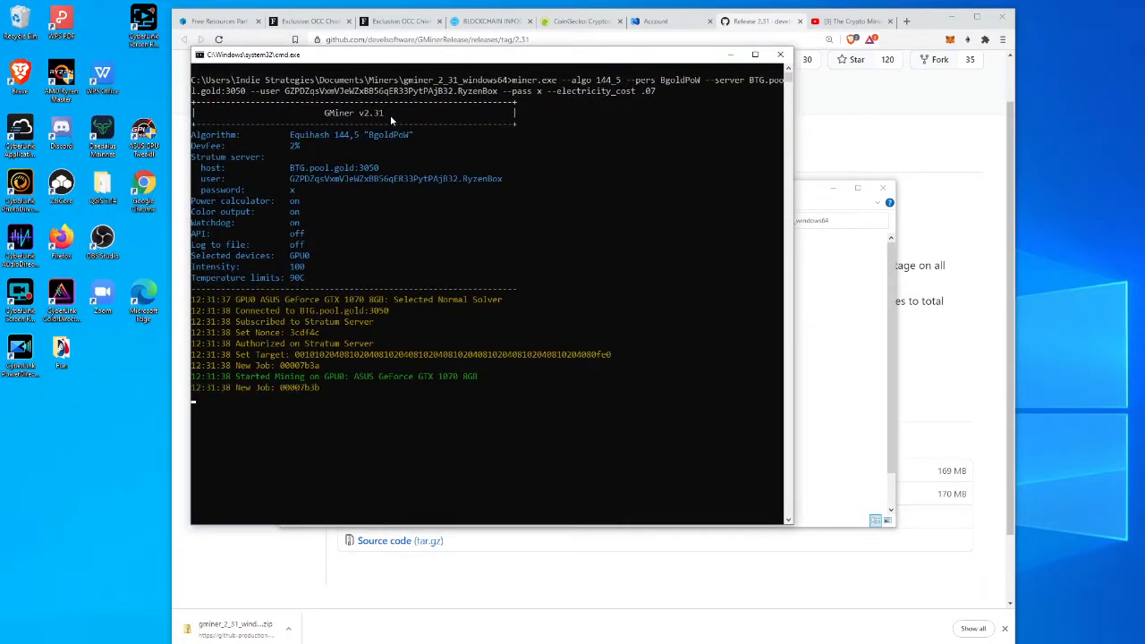
{"action": "mouse_move", "coordinate": [694, 408]}
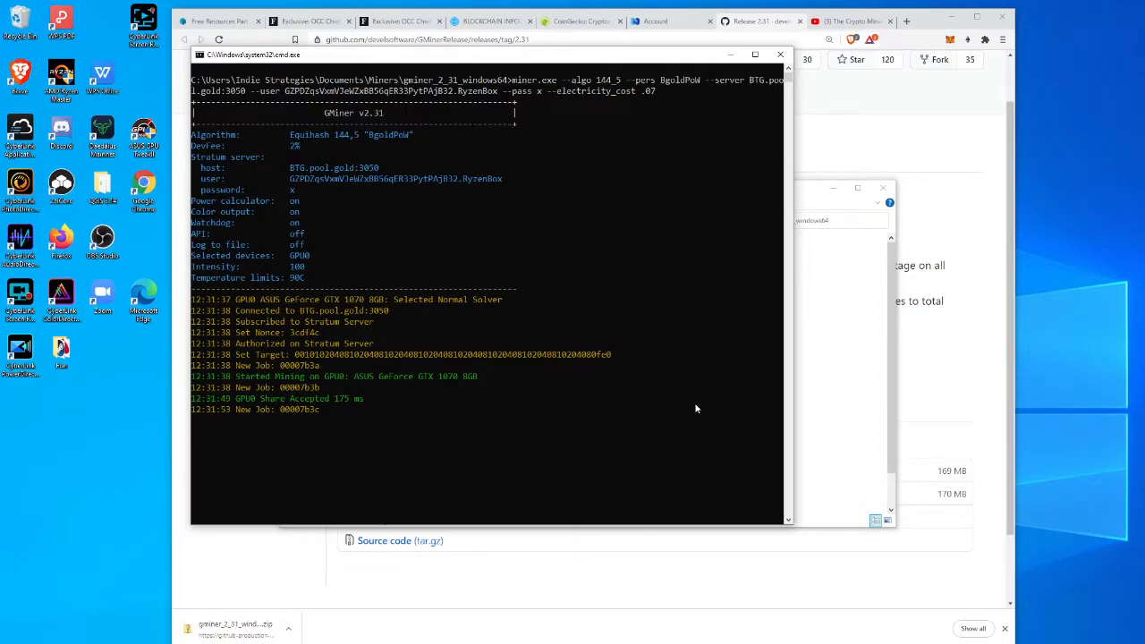
{"action": "mouse_move", "coordinate": [741, 340]}
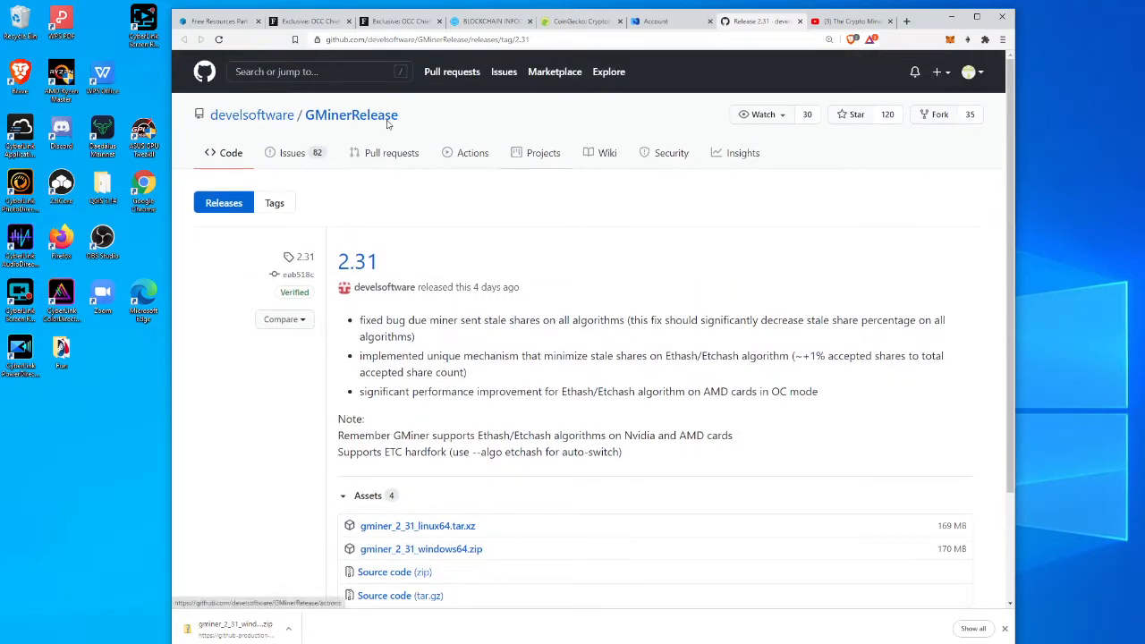
Search GitHub for lolminer and open the lolMiner 1.16 release in Lolliedieb/lolMiner-releases
{"action": "type", "text": "lolminer"}
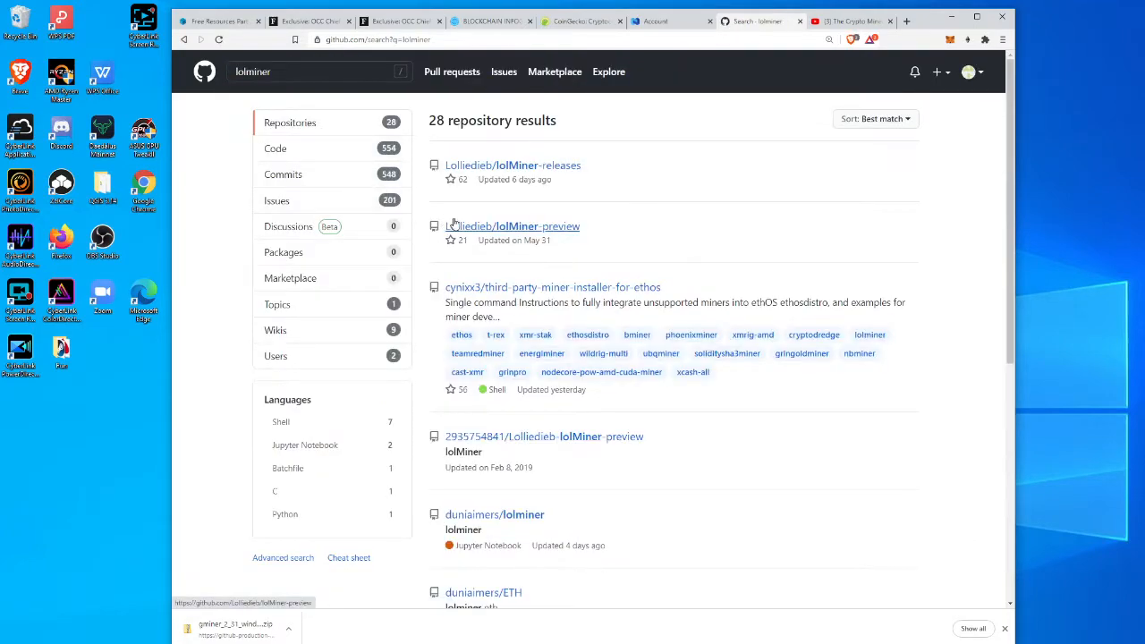
{"action": "mouse_move", "coordinate": [522, 300]}
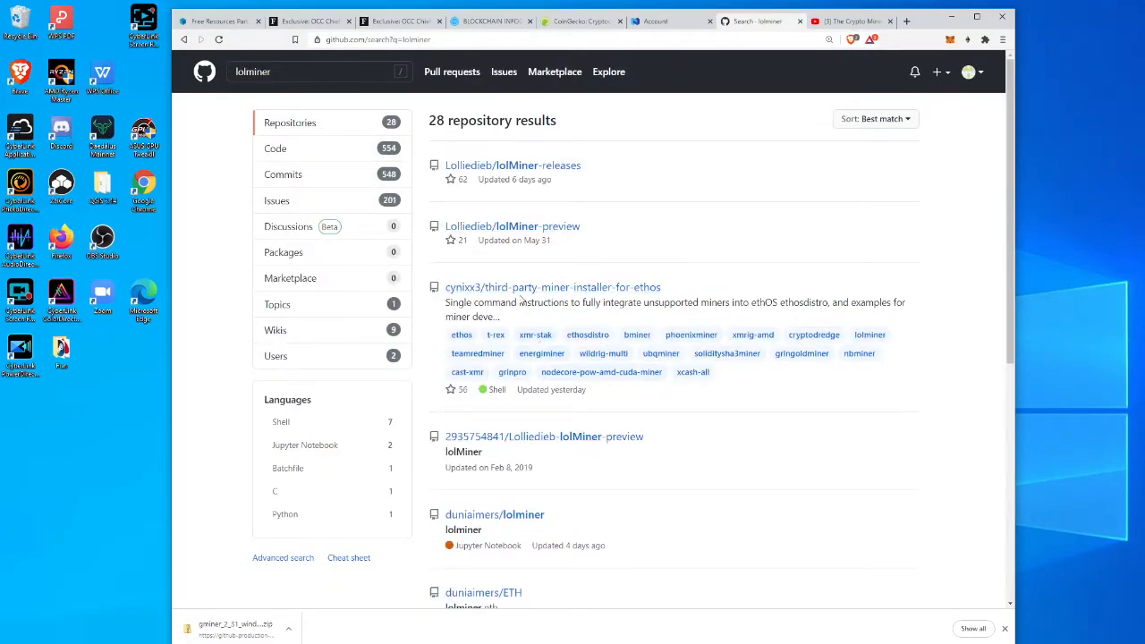
{"action": "mouse_move", "coordinate": [561, 211]}
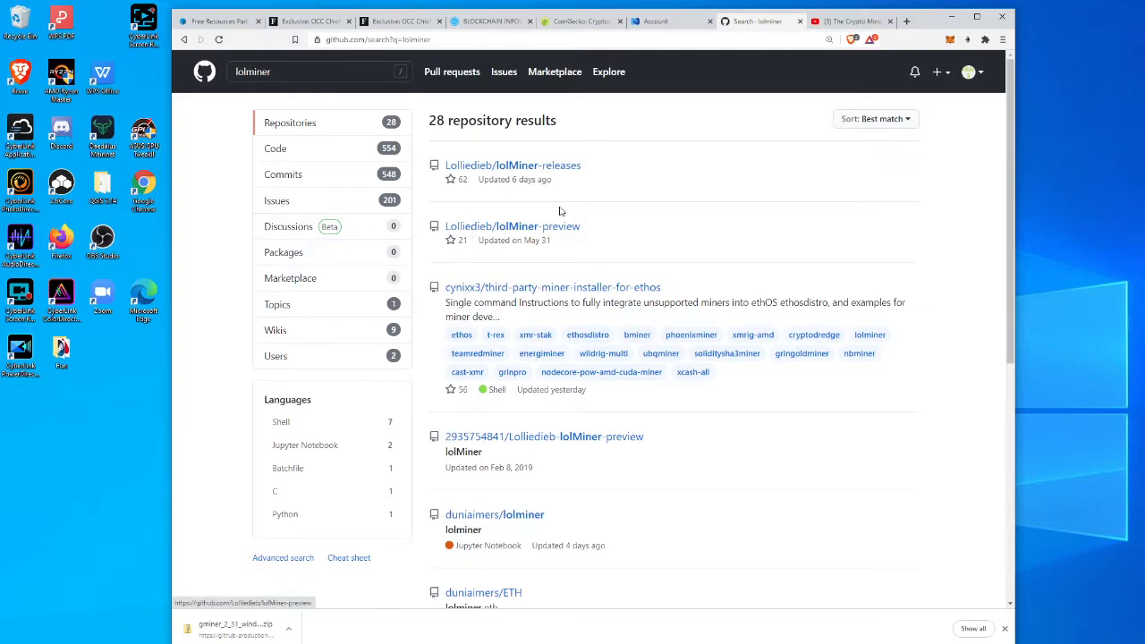
{"action": "left_click", "coordinate": [512, 165]}
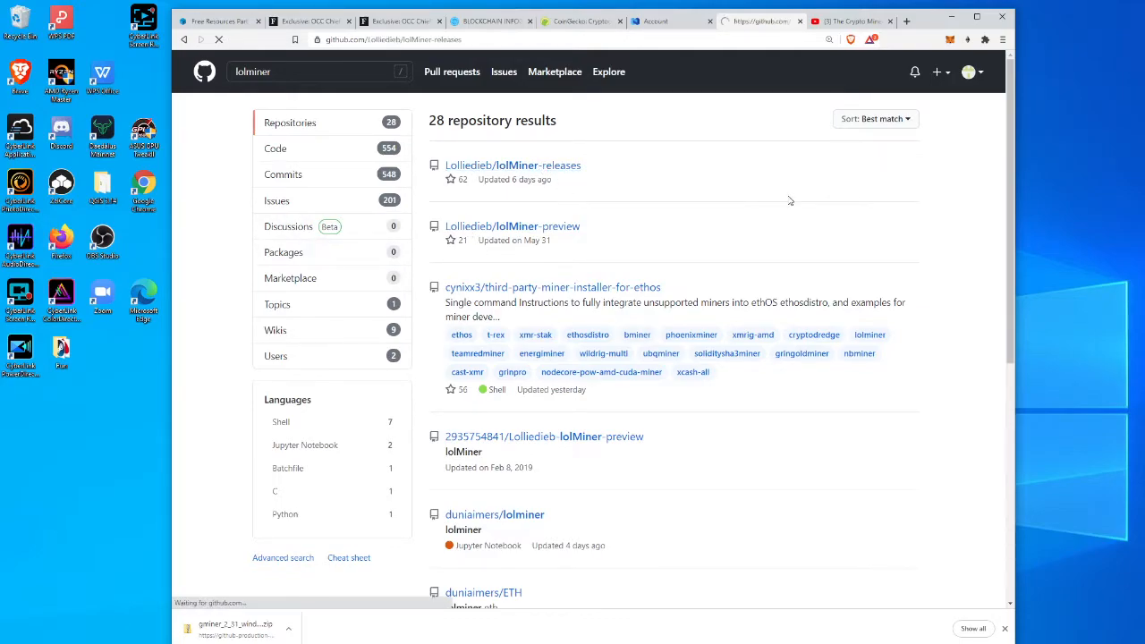
{"action": "left_click", "coordinate": [512, 165]}
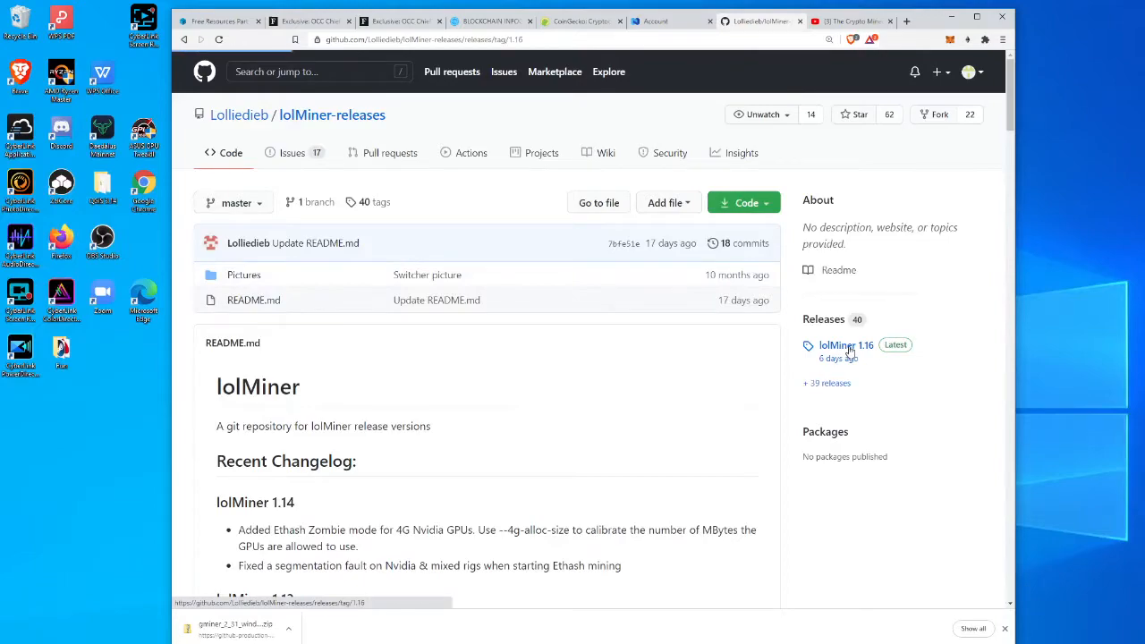
{"action": "left_click", "coordinate": [846, 345]}
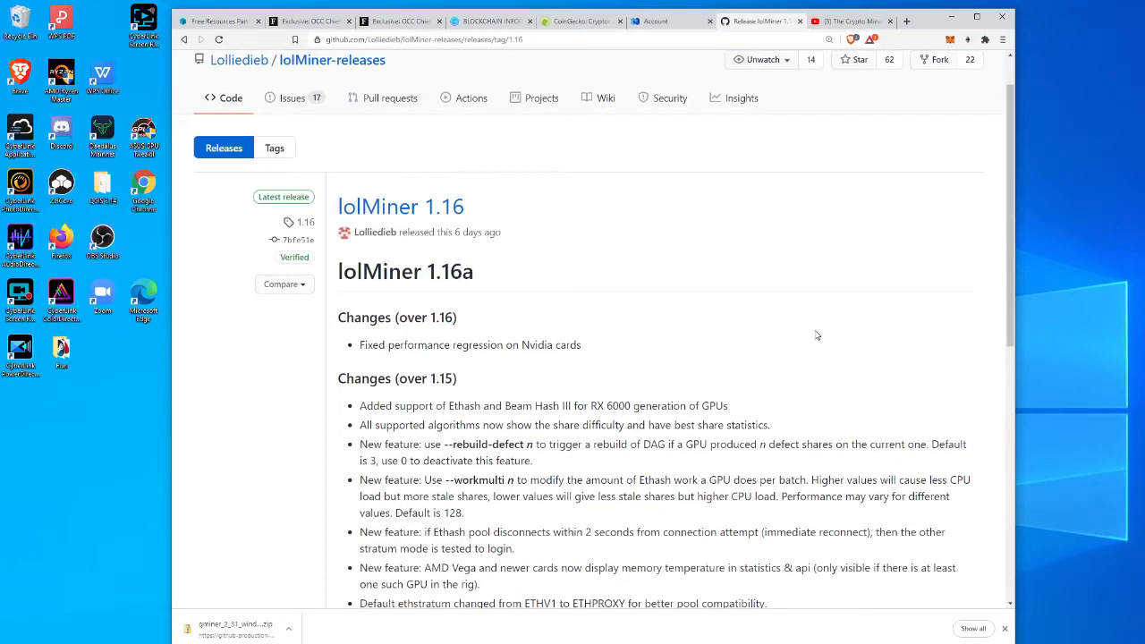
Scroll through the lolMiner 1.16a changelog and its Windows and Linux assets
{"action": "scroll", "scroll_direction": "down", "scroll_amount": 3}
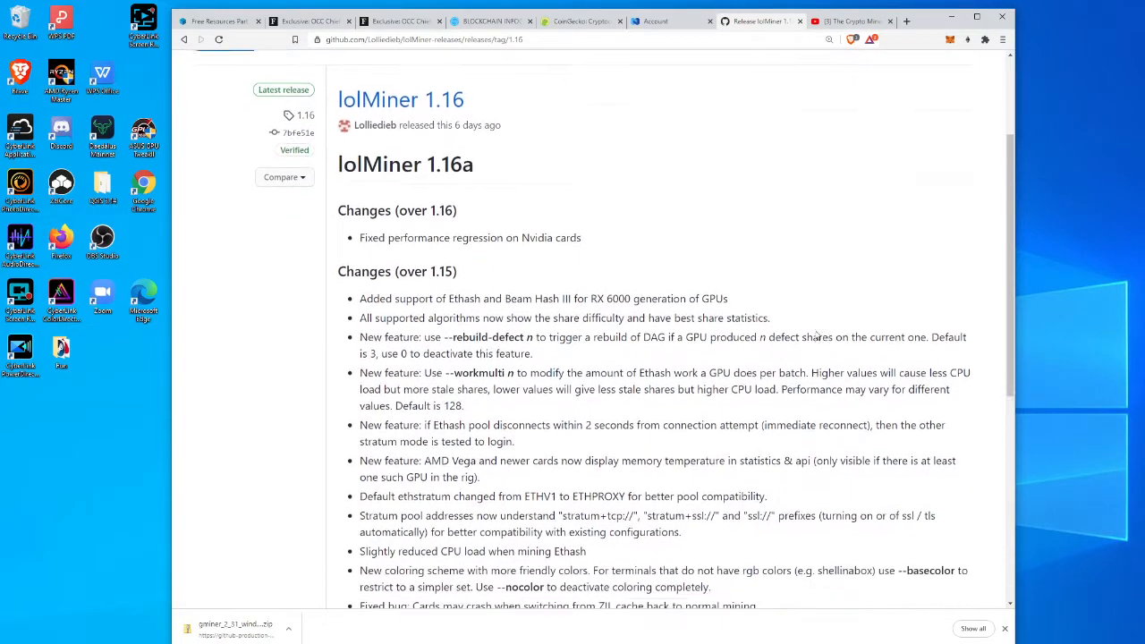
{"action": "scroll", "scroll_direction": "down", "scroll_amount": 3}
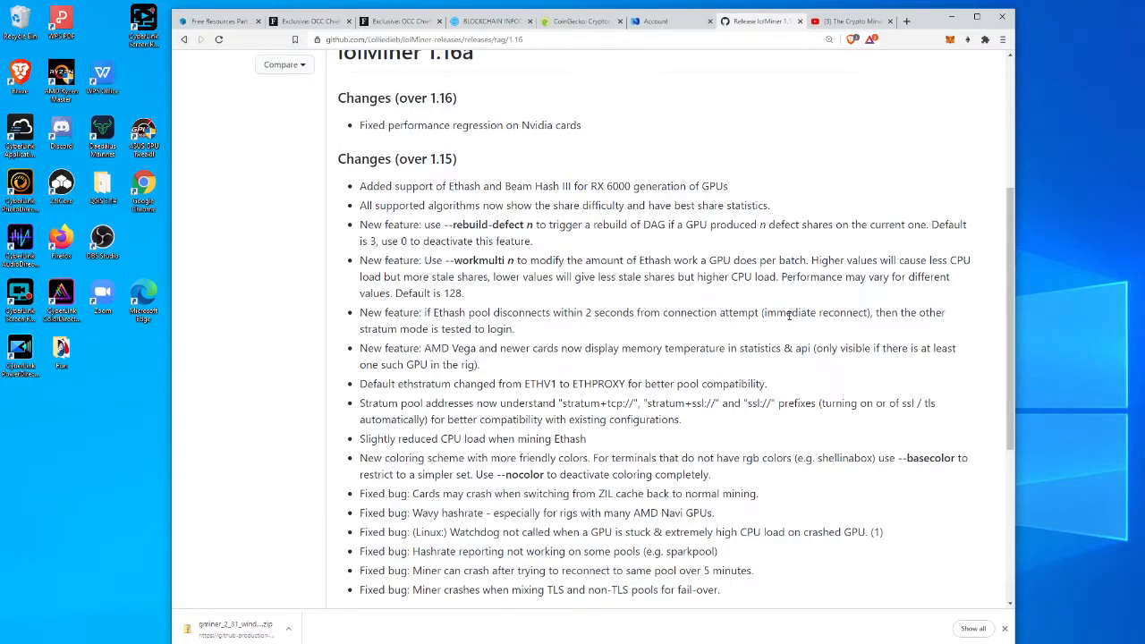
{"action": "scroll", "scroll_direction": "down", "scroll_amount": 3}
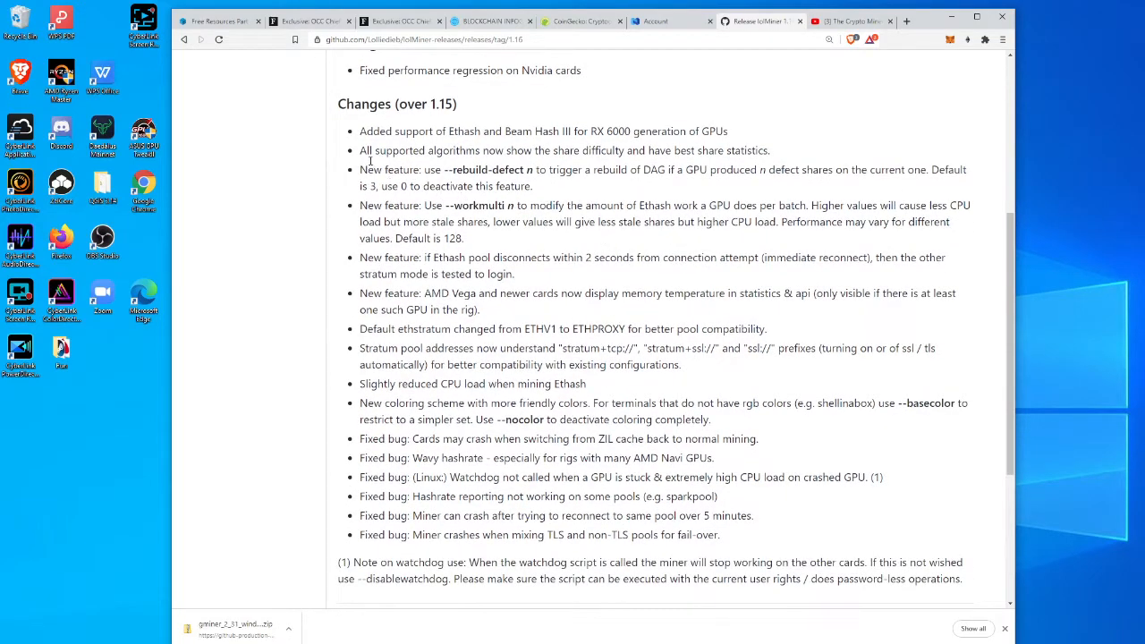
{"action": "mouse_move", "coordinate": [297, 160]}
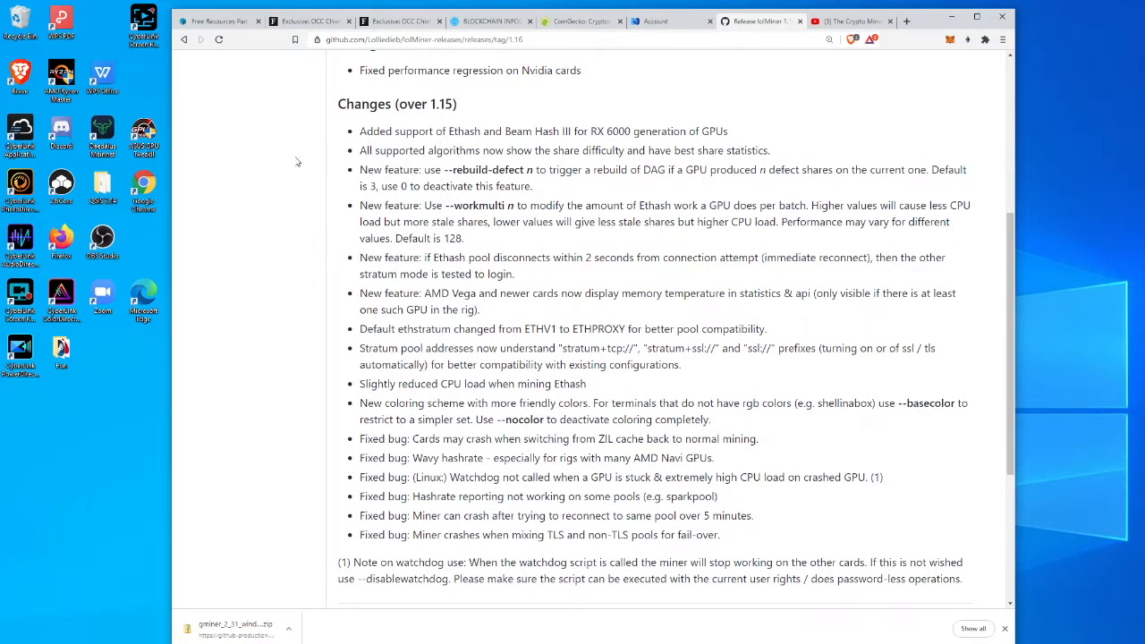
{"action": "mouse_move", "coordinate": [279, 159]}
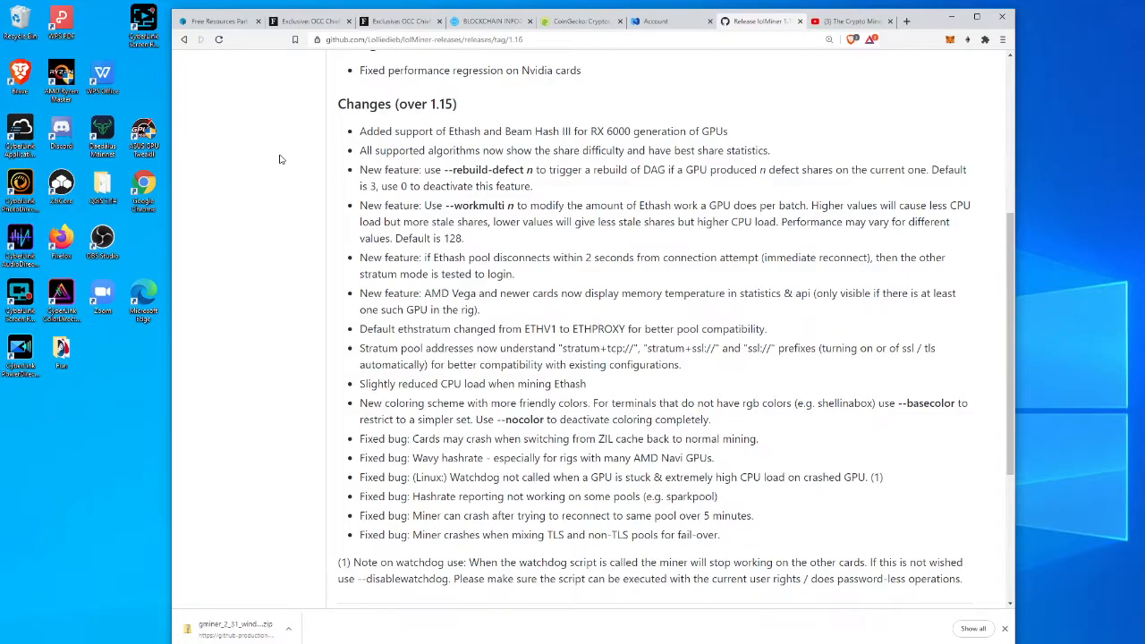
{"action": "mouse_move", "coordinate": [277, 159]}
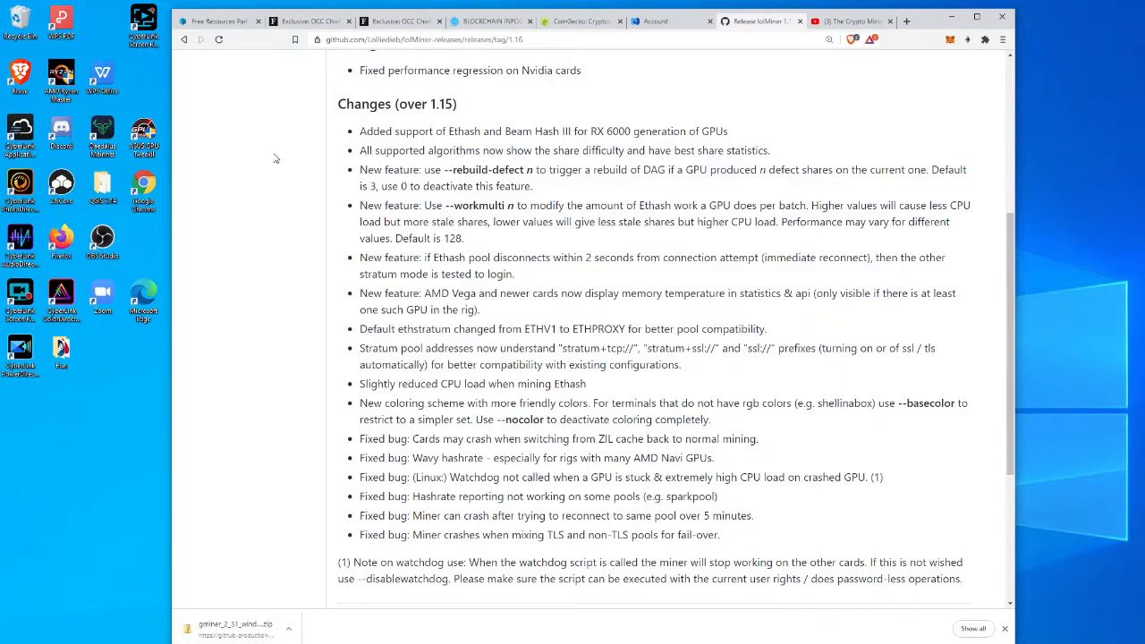
{"action": "scroll", "scroll_direction": "up", "scroll_amount": 3}
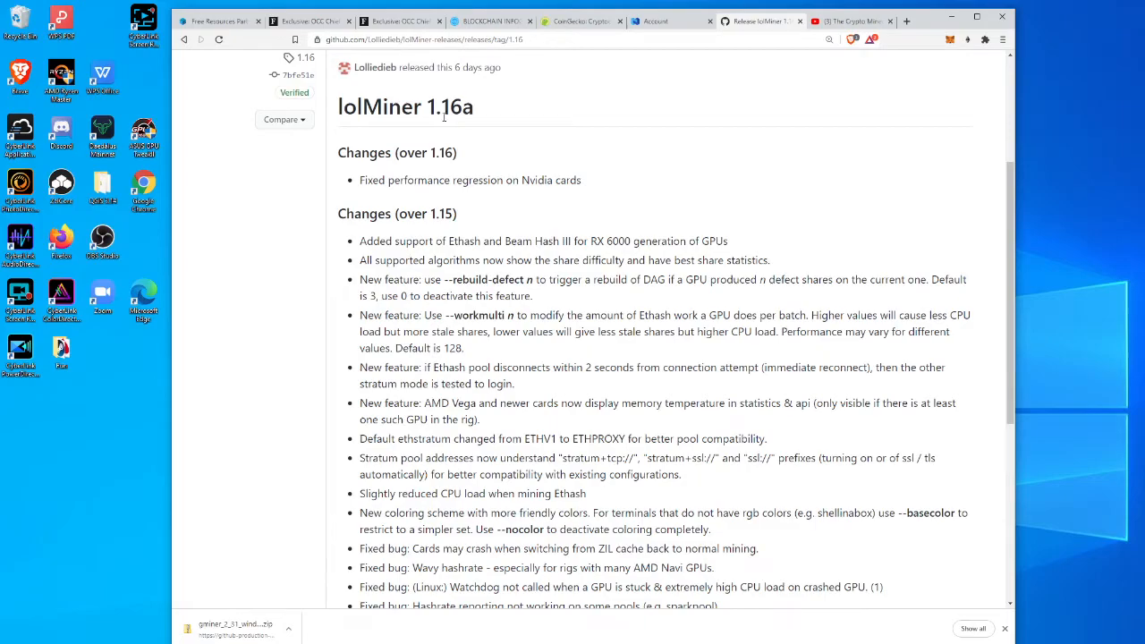
{"action": "scroll", "scroll_direction": "down", "scroll_amount": 3}
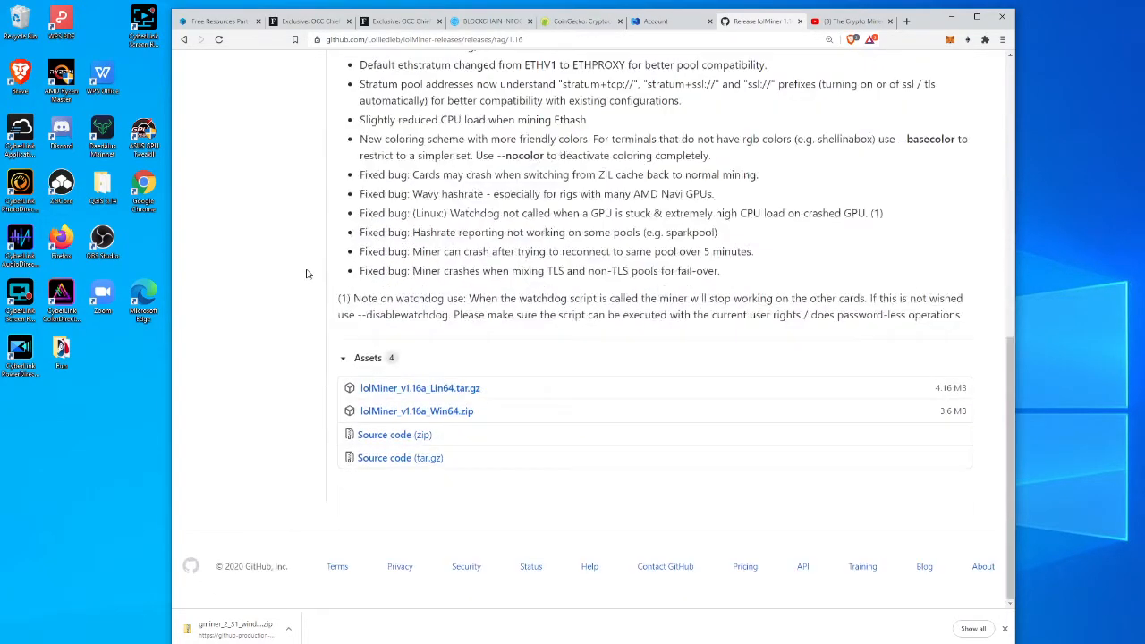
{"action": "scroll", "scroll_direction": "up", "scroll_amount": 3}
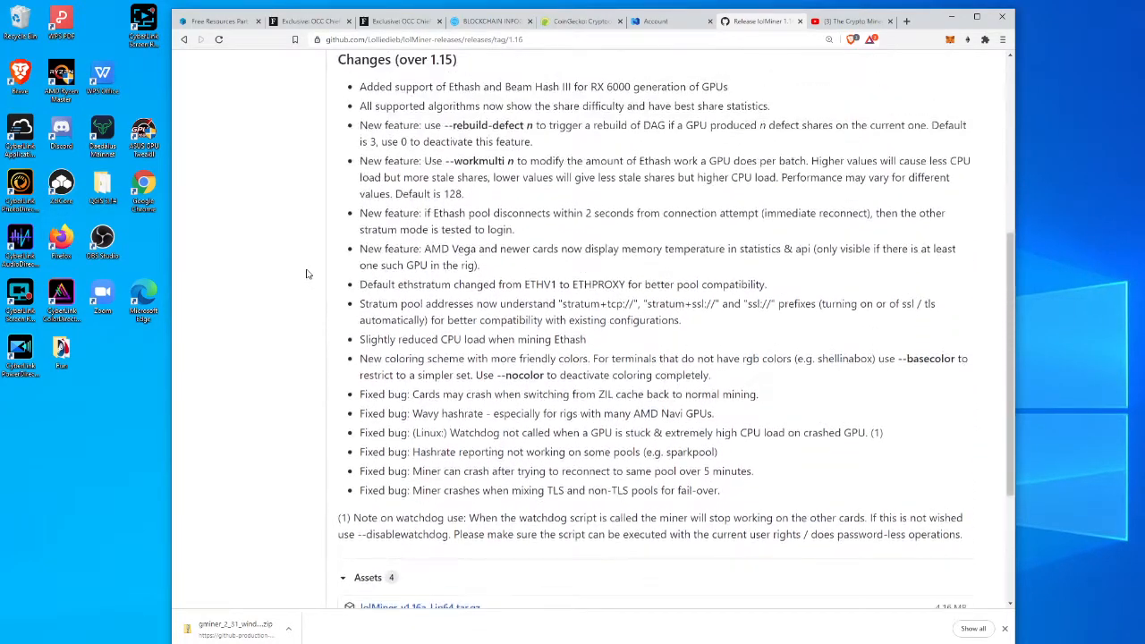
{"action": "scroll", "scroll_direction": "up", "scroll_amount": 3}
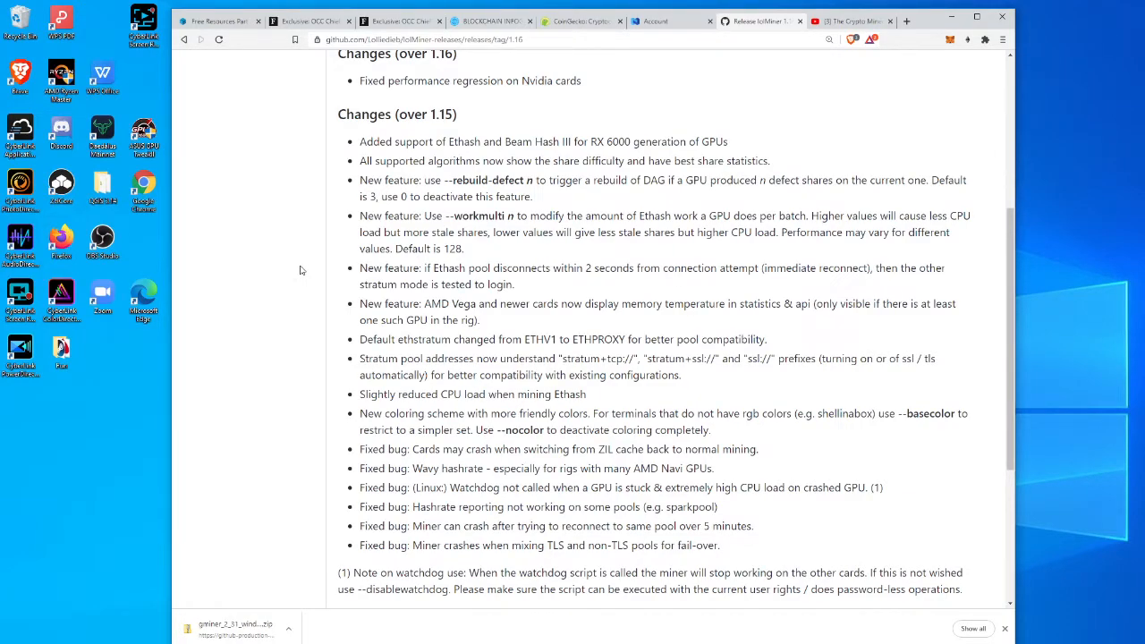
{"action": "scroll", "scroll_direction": "up", "scroll_amount": 3}
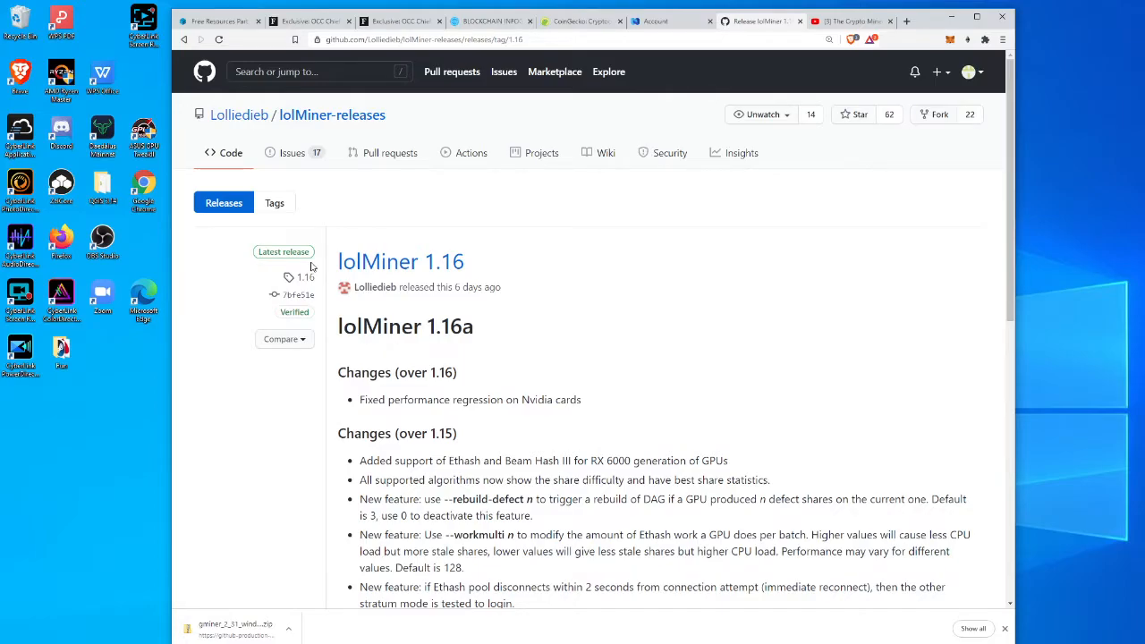
{"action": "mouse_move", "coordinate": [304, 277]}
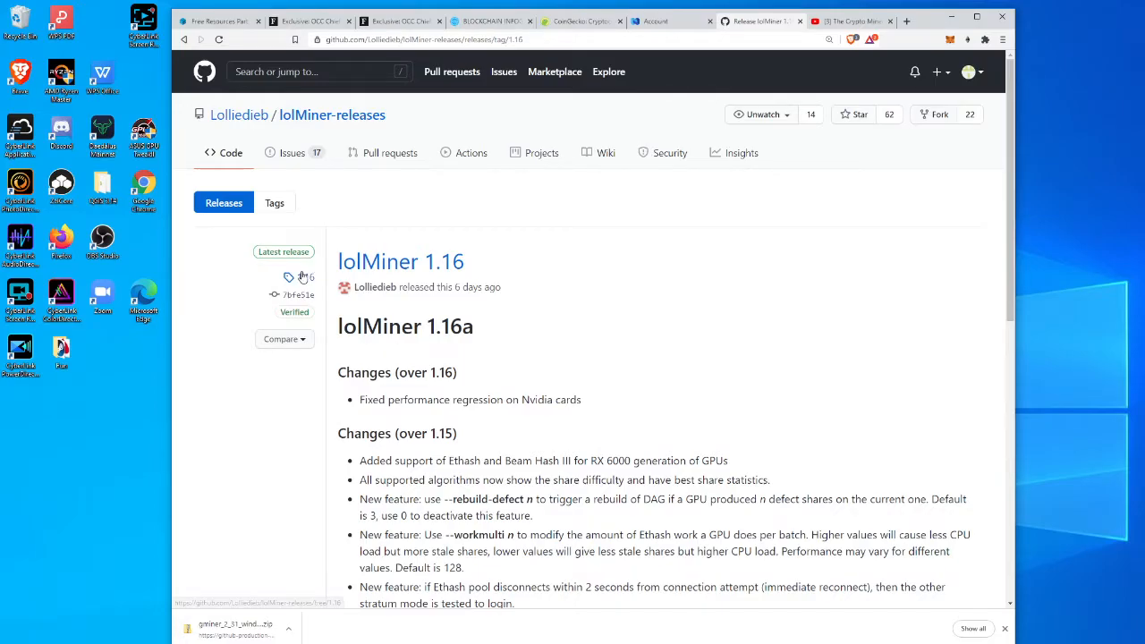